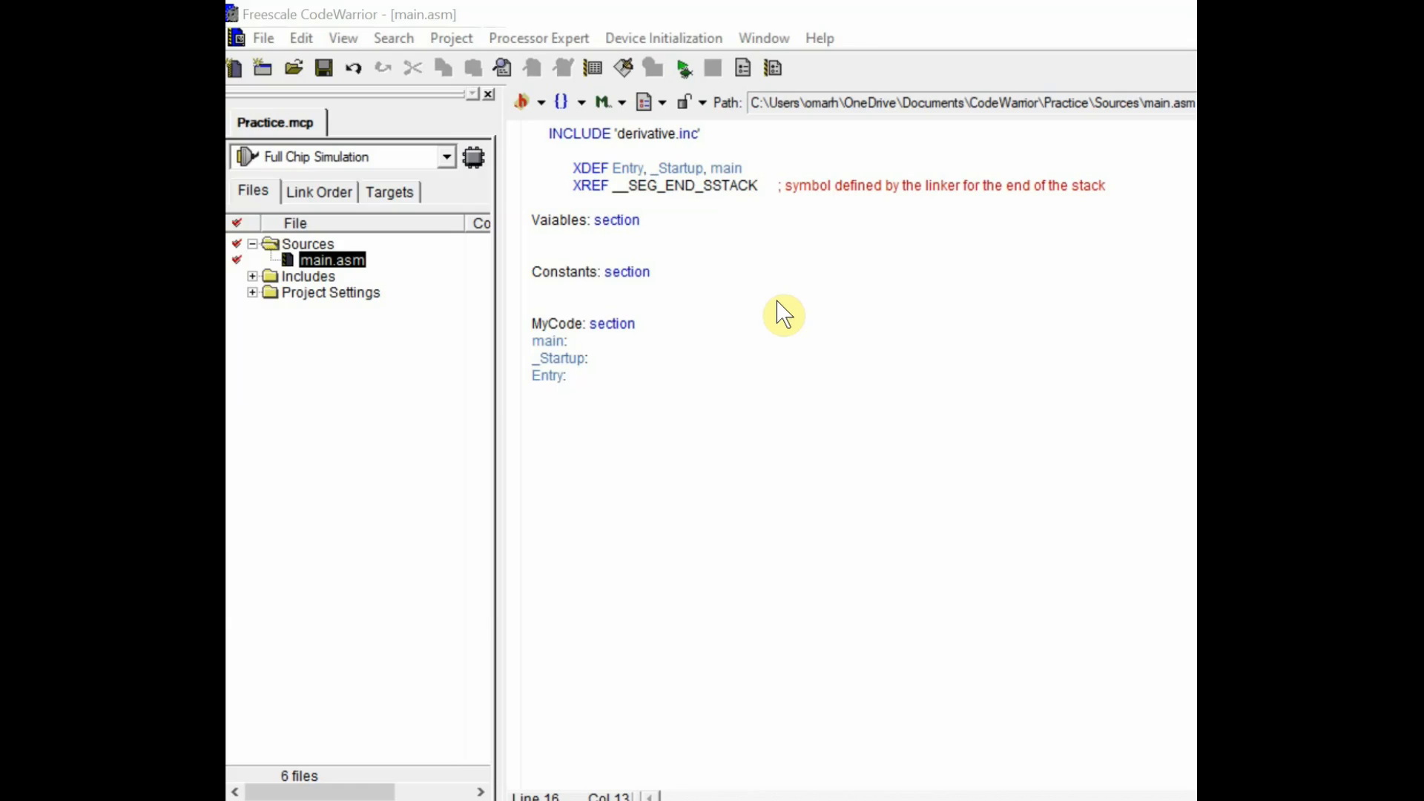
{"action": "mouse_move", "coordinate": [648, 241]}
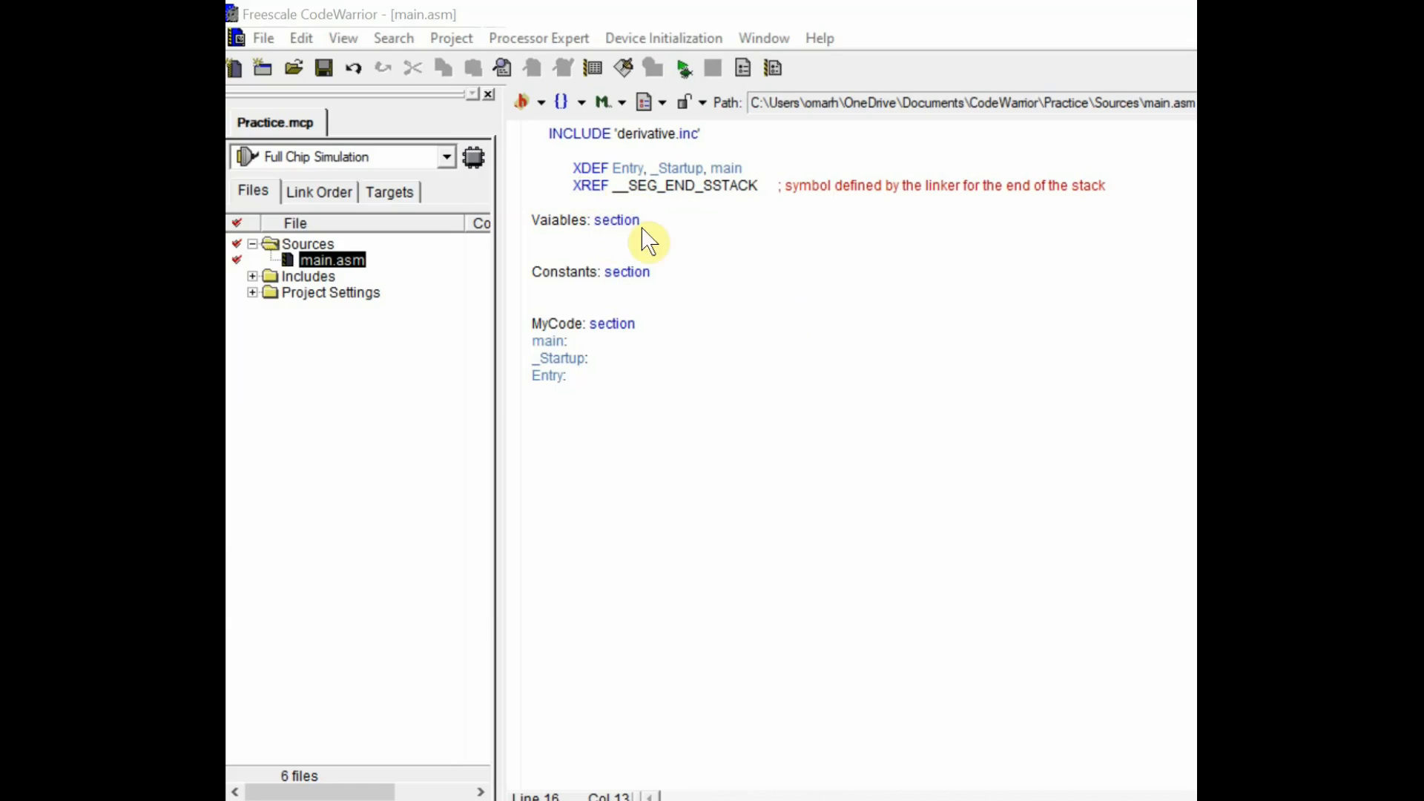
{"action": "mouse_move", "coordinate": [519, 427]}
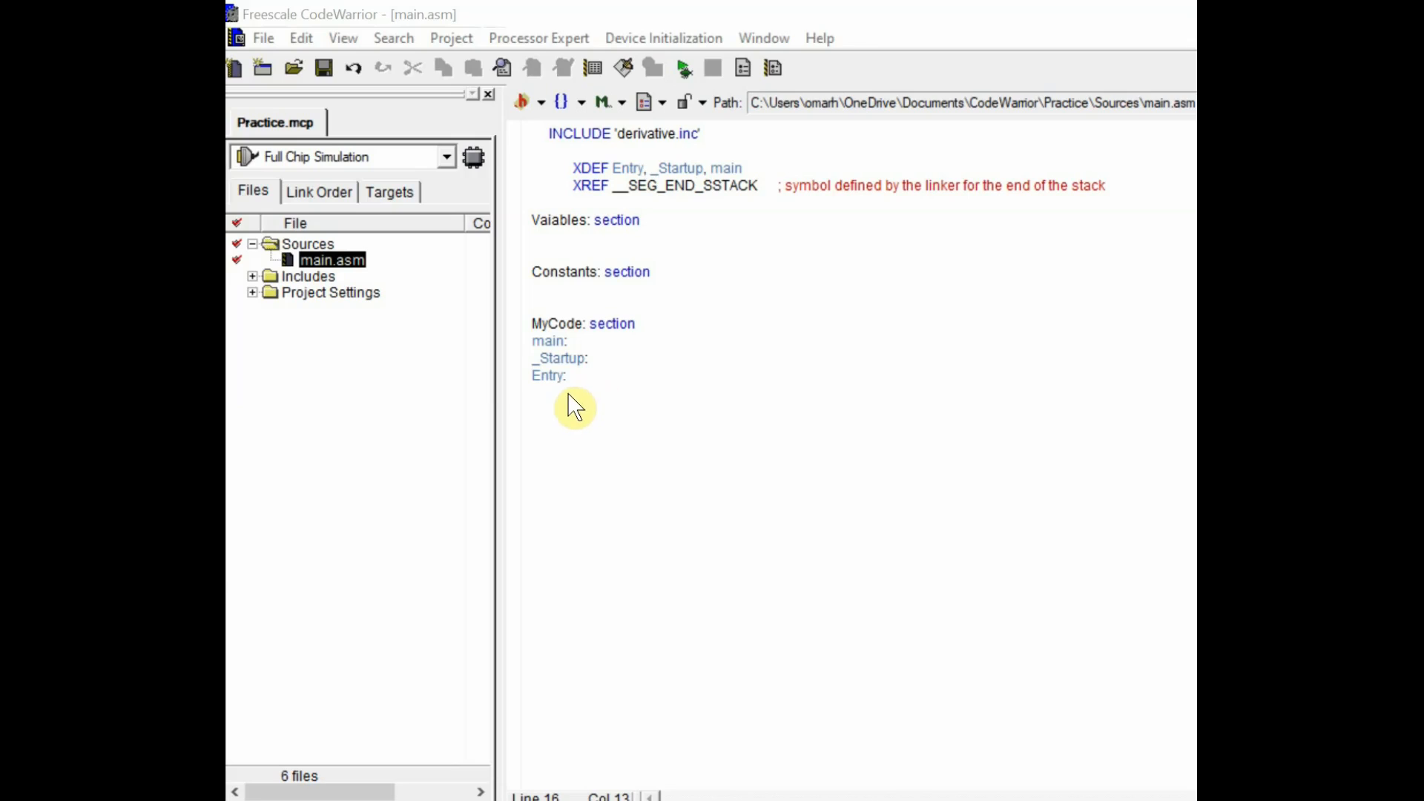
{"action": "mouse_move", "coordinate": [570, 169]}
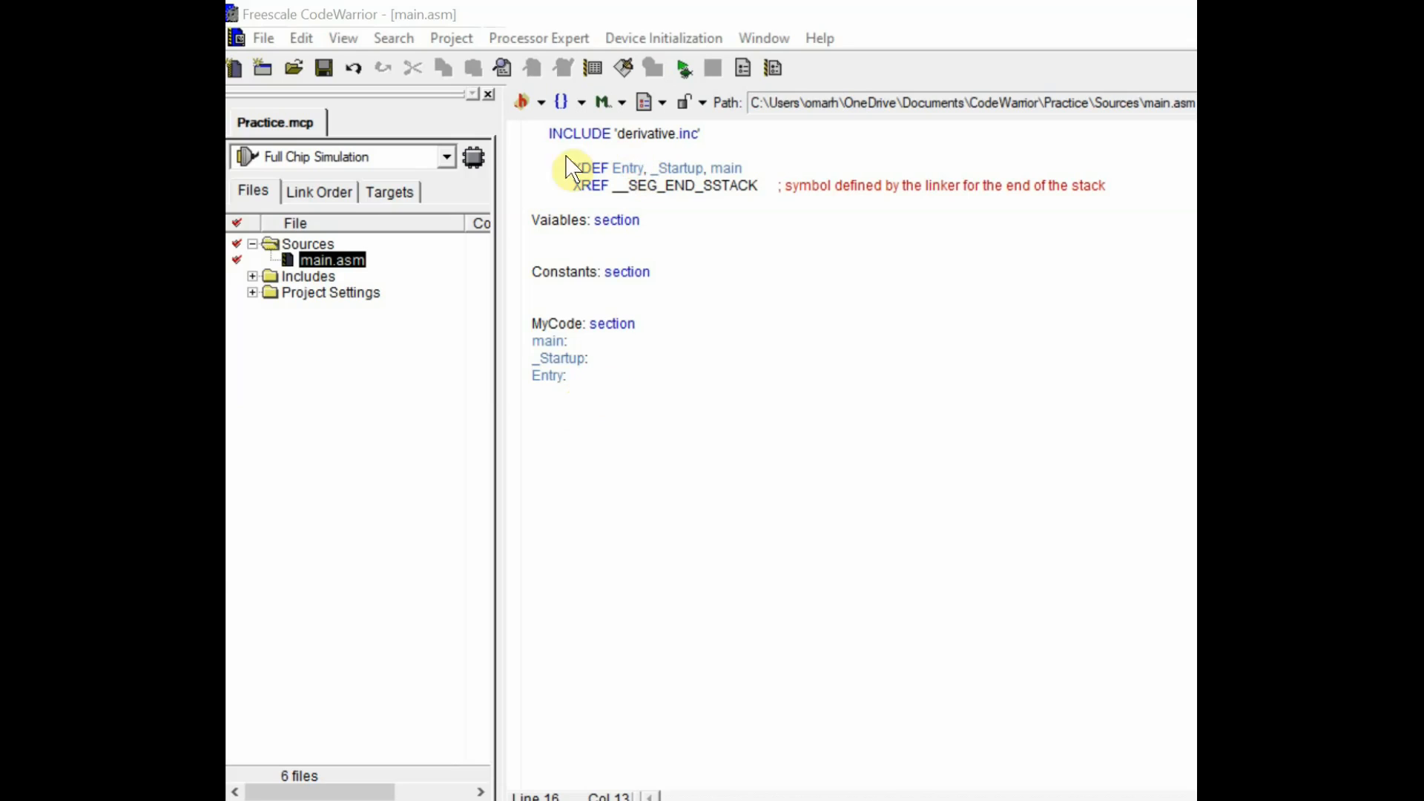
{"action": "mouse_move", "coordinate": [624, 363]}
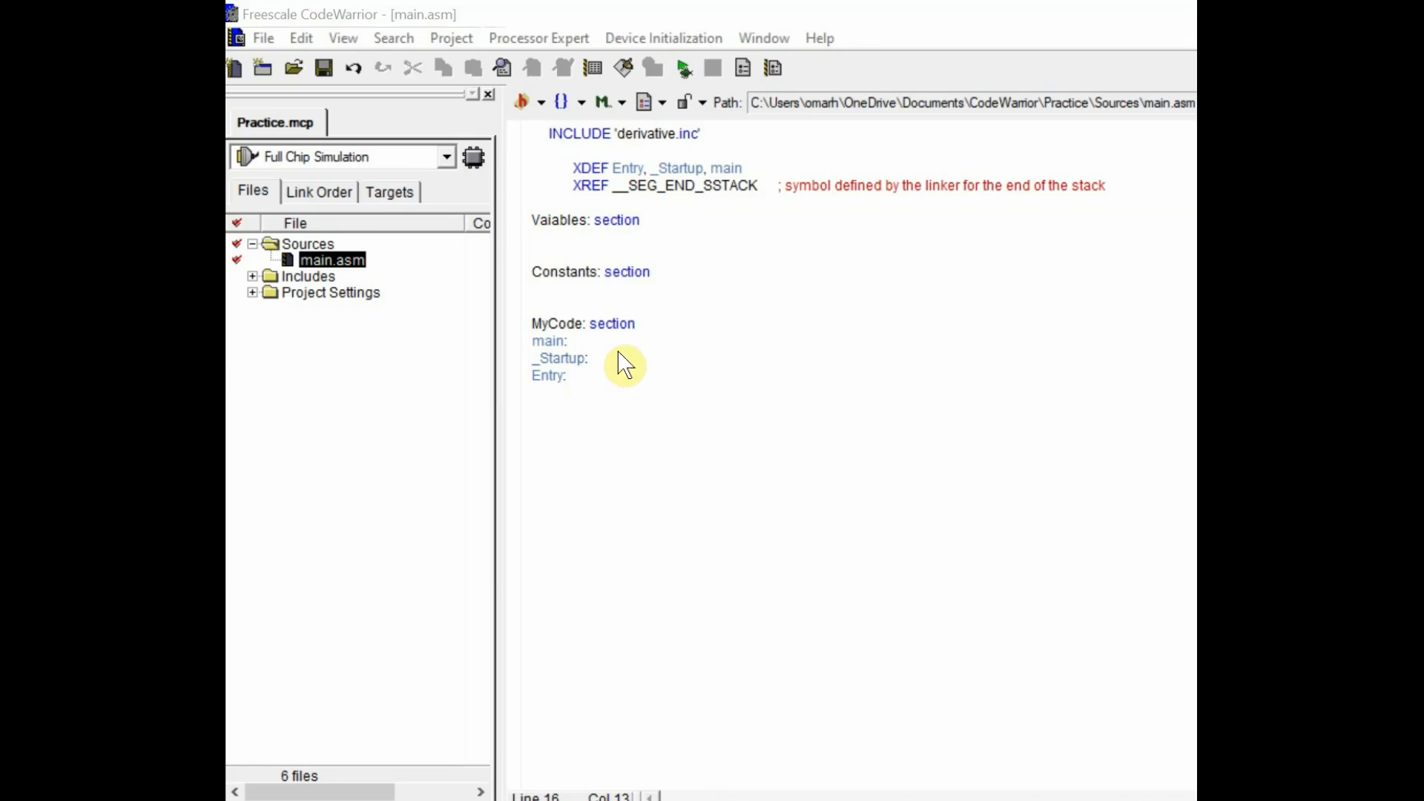
{"action": "mouse_move", "coordinate": [585, 410]}
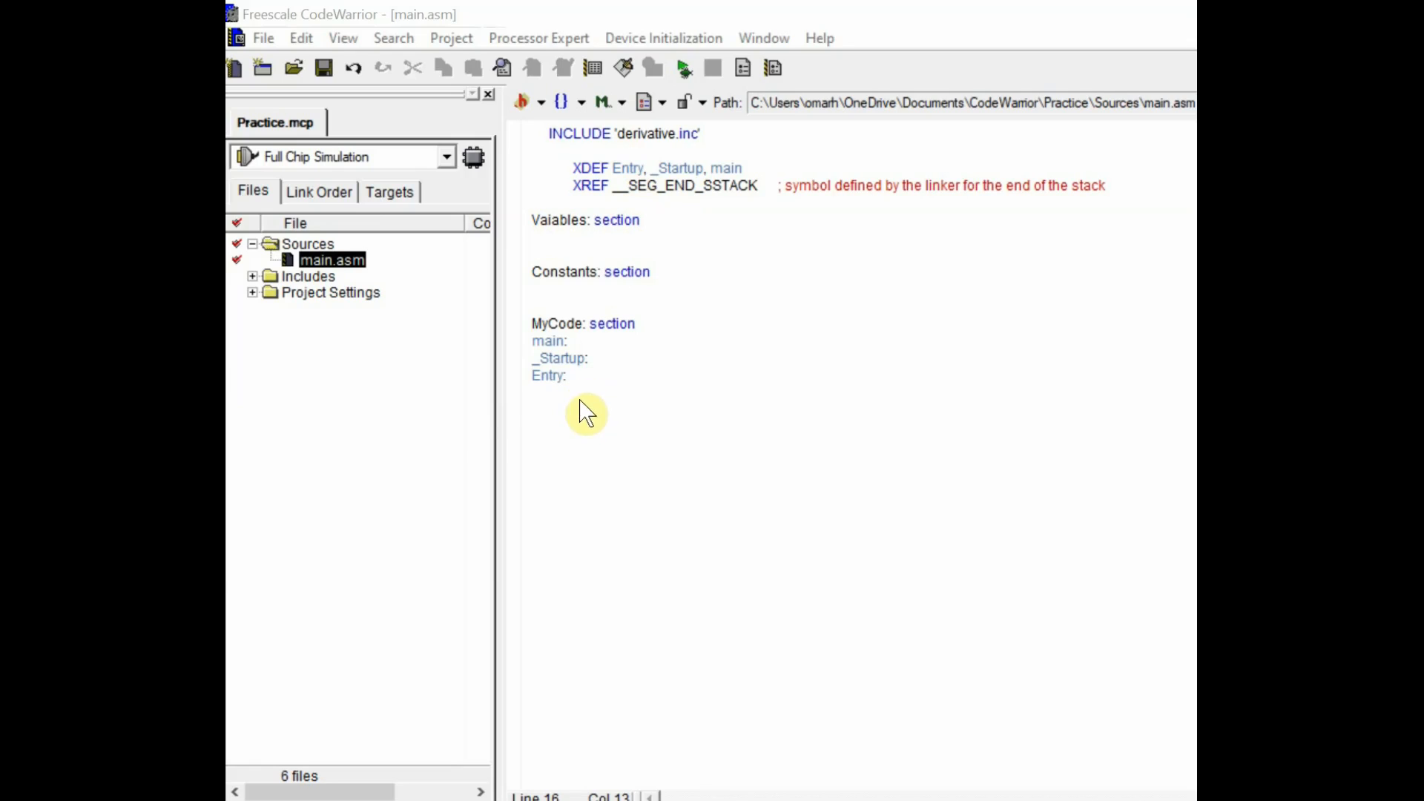
{"action": "mouse_move", "coordinate": [589, 390]}
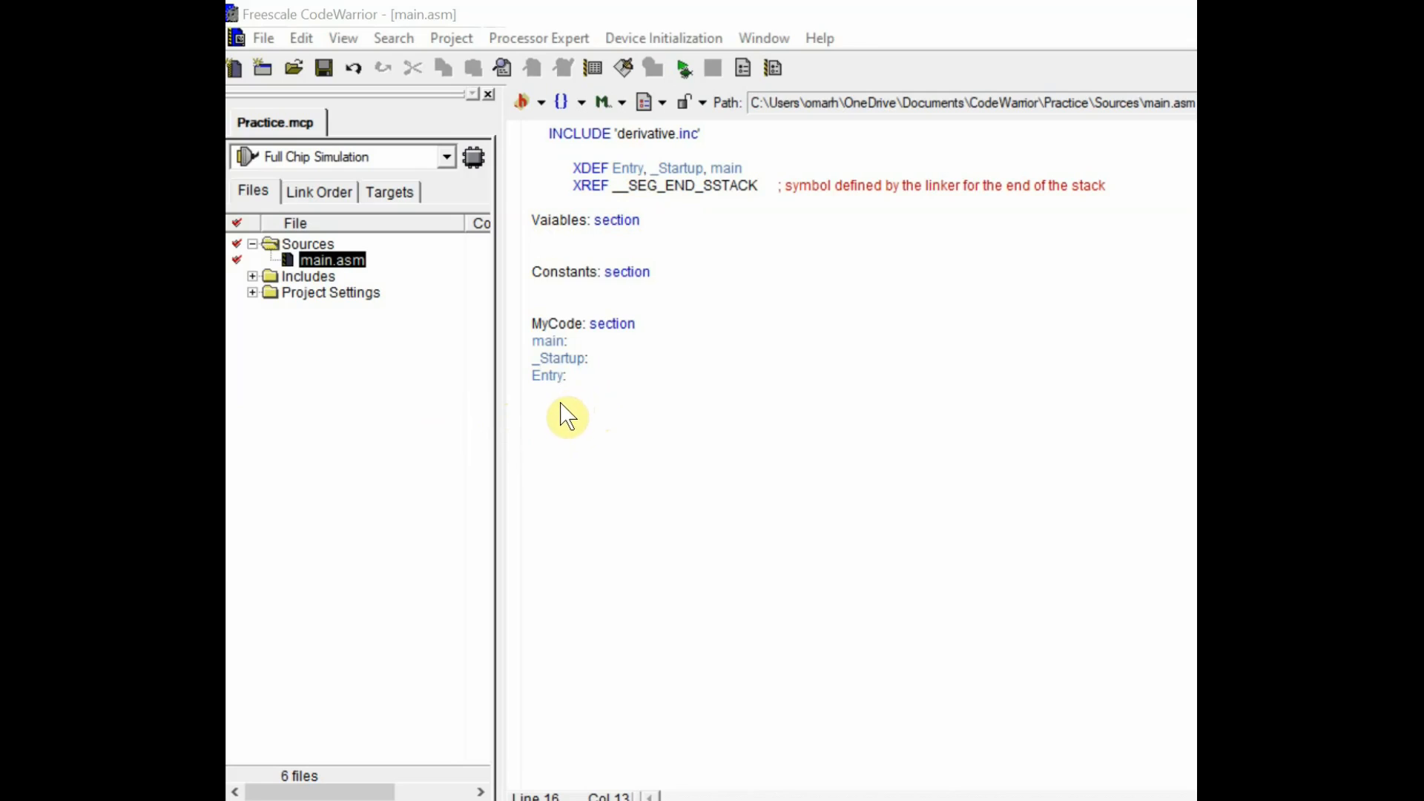
{"action": "mouse_move", "coordinate": [513, 407]}
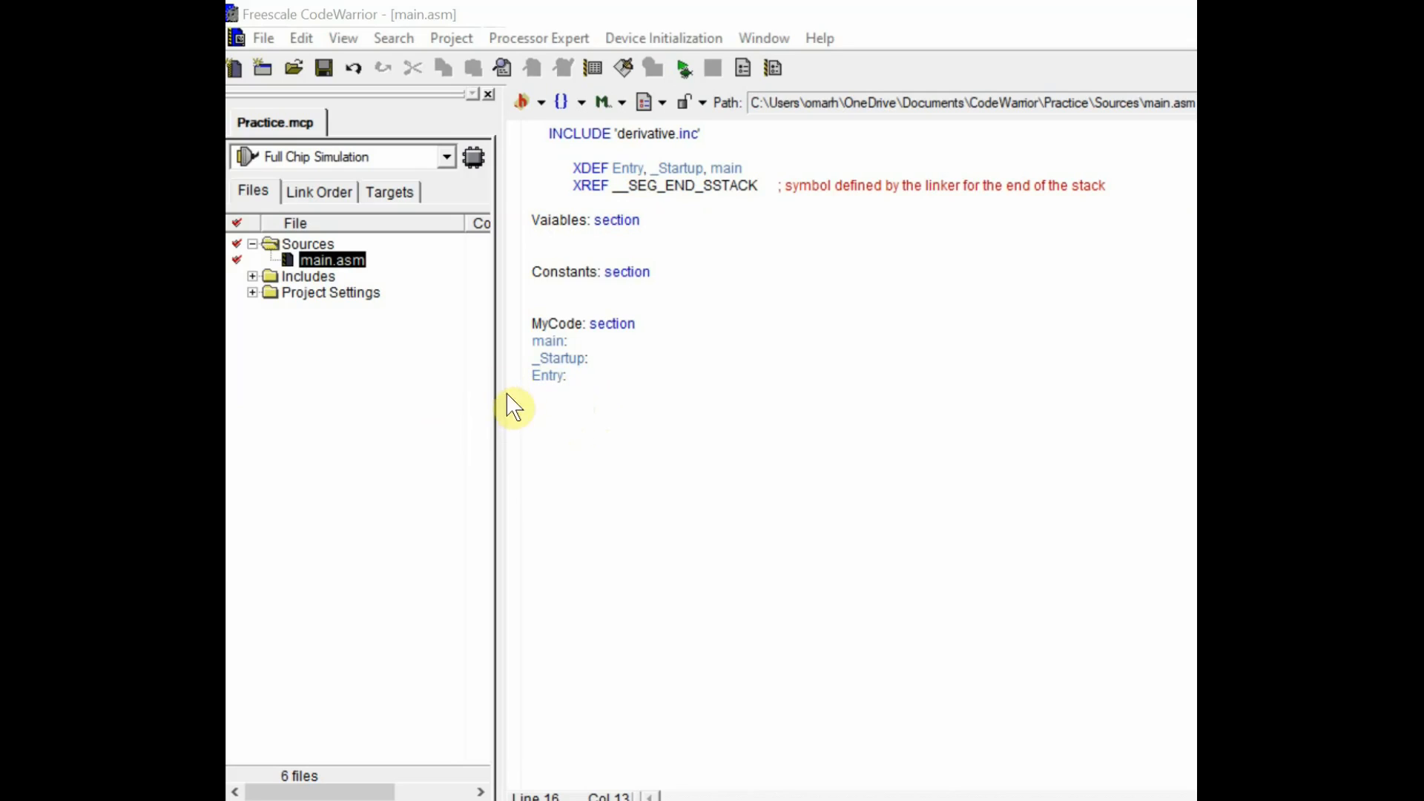
{"action": "mouse_move", "coordinate": [526, 403]}
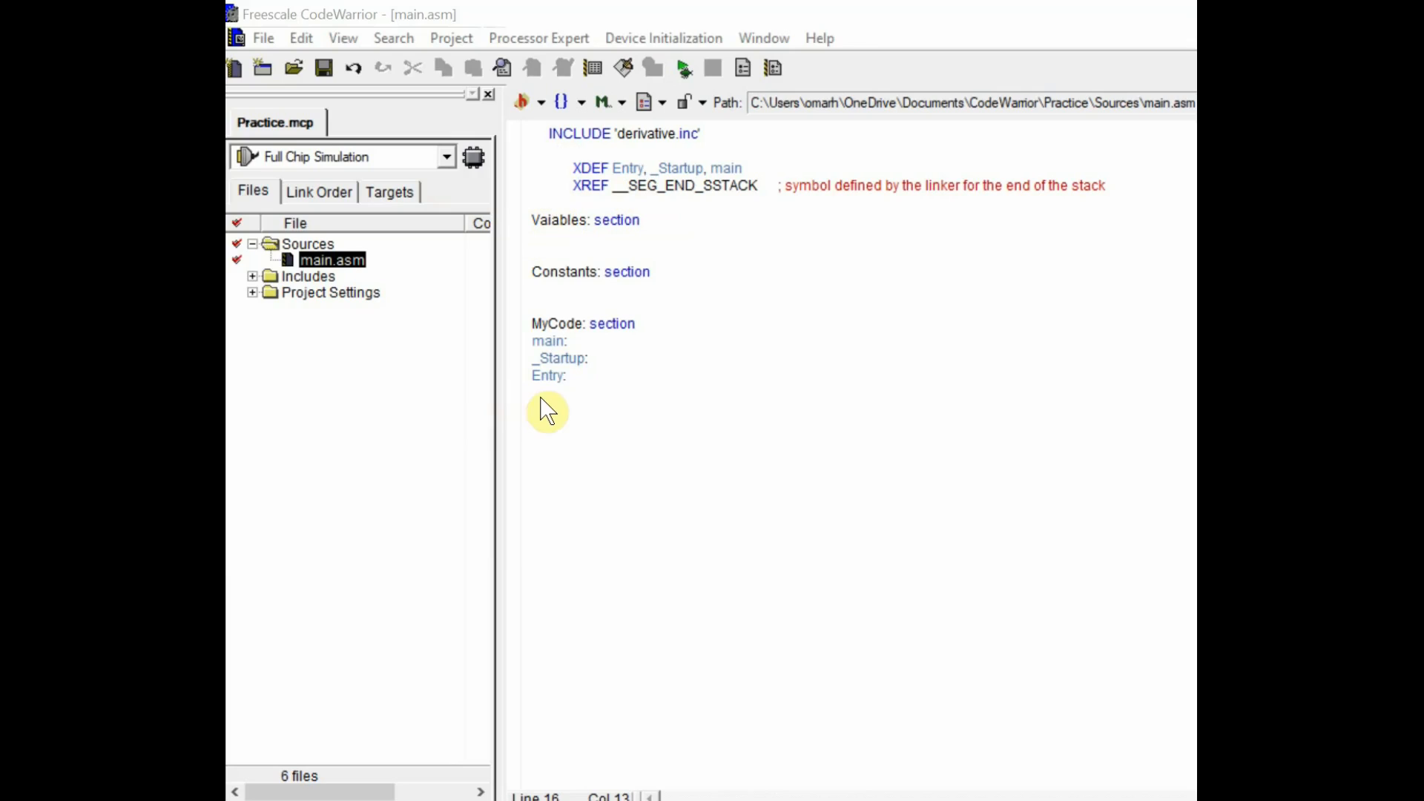
{"action": "mouse_move", "coordinate": [544, 421]}
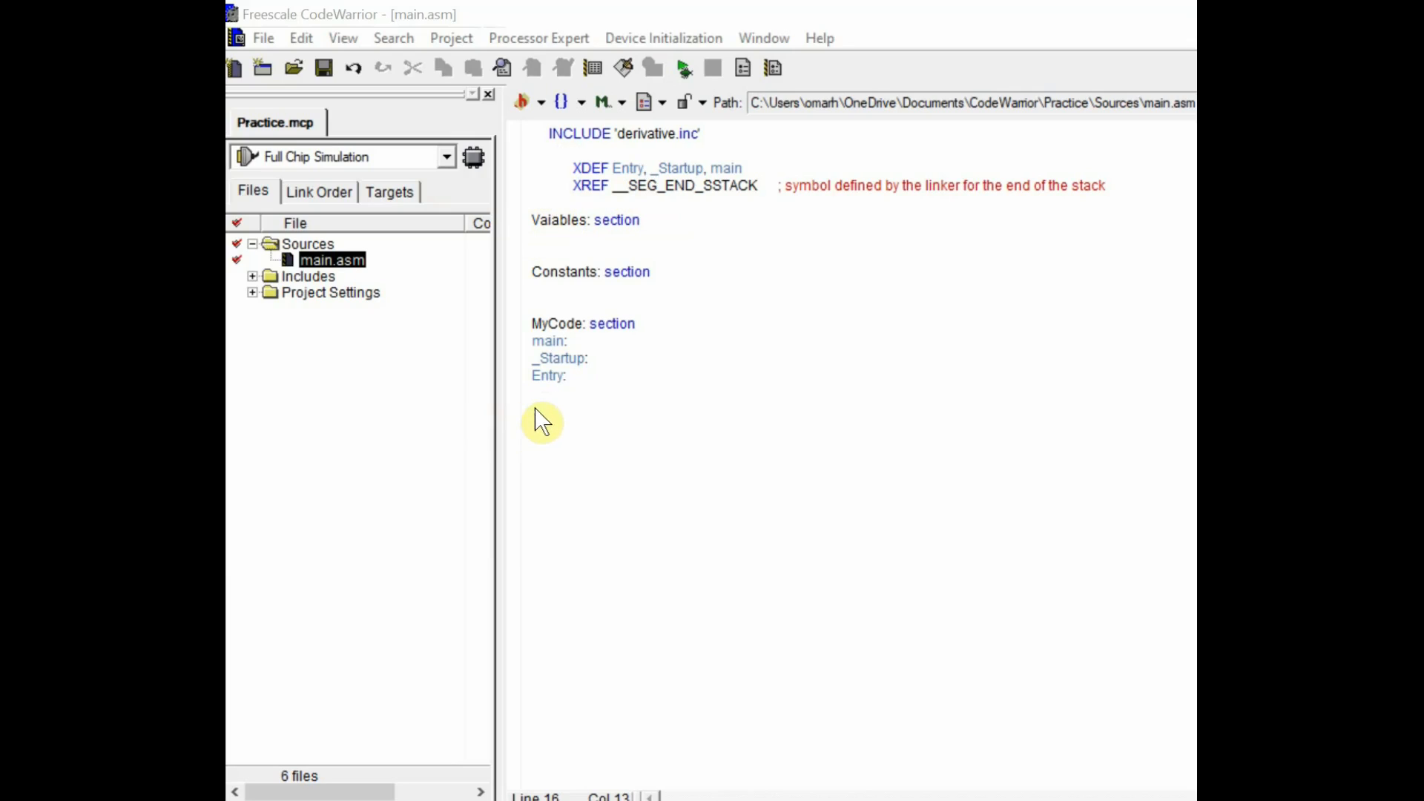
{"action": "mouse_move", "coordinate": [595, 217]}
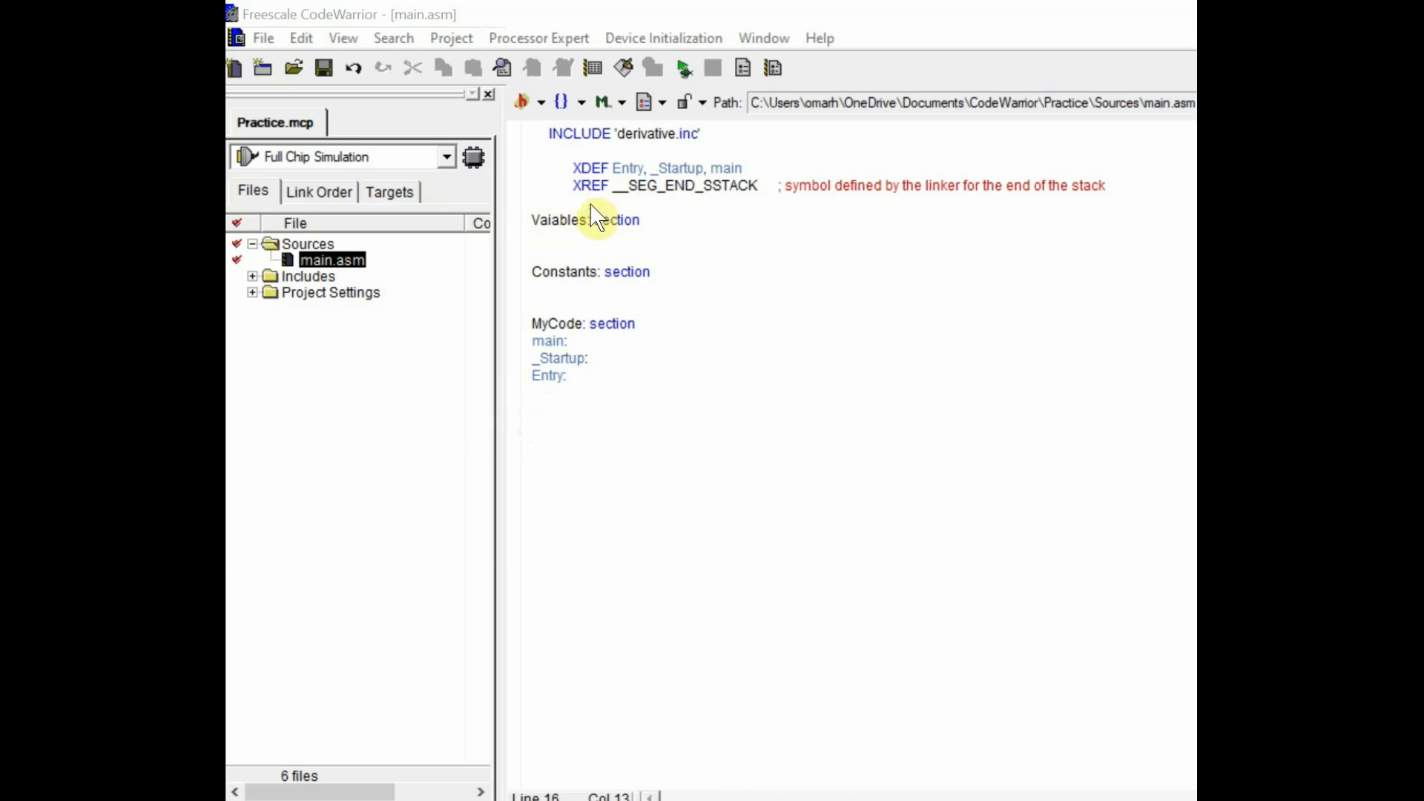
{"action": "mouse_move", "coordinate": [595, 354]}
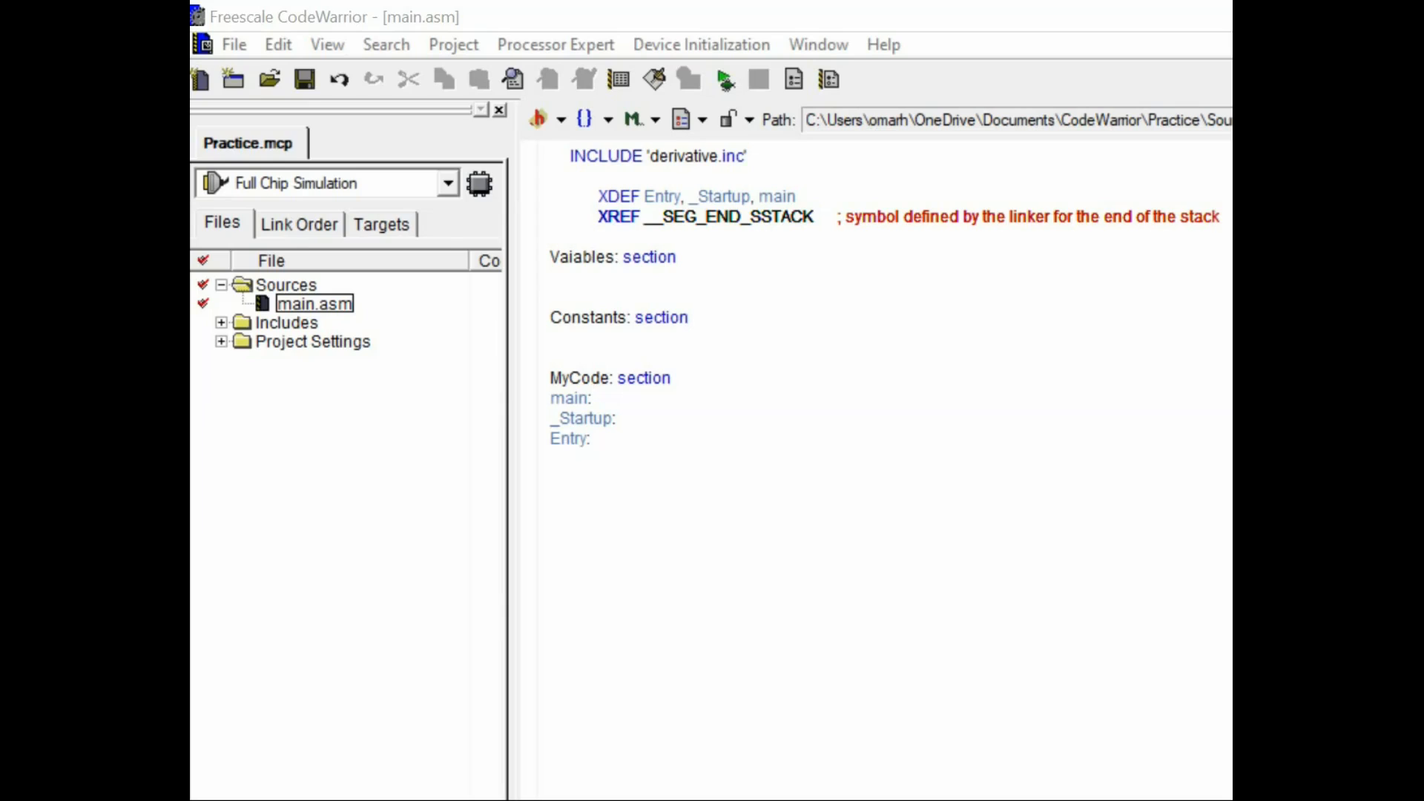
{"action": "mouse_move", "coordinate": [878, 564]}
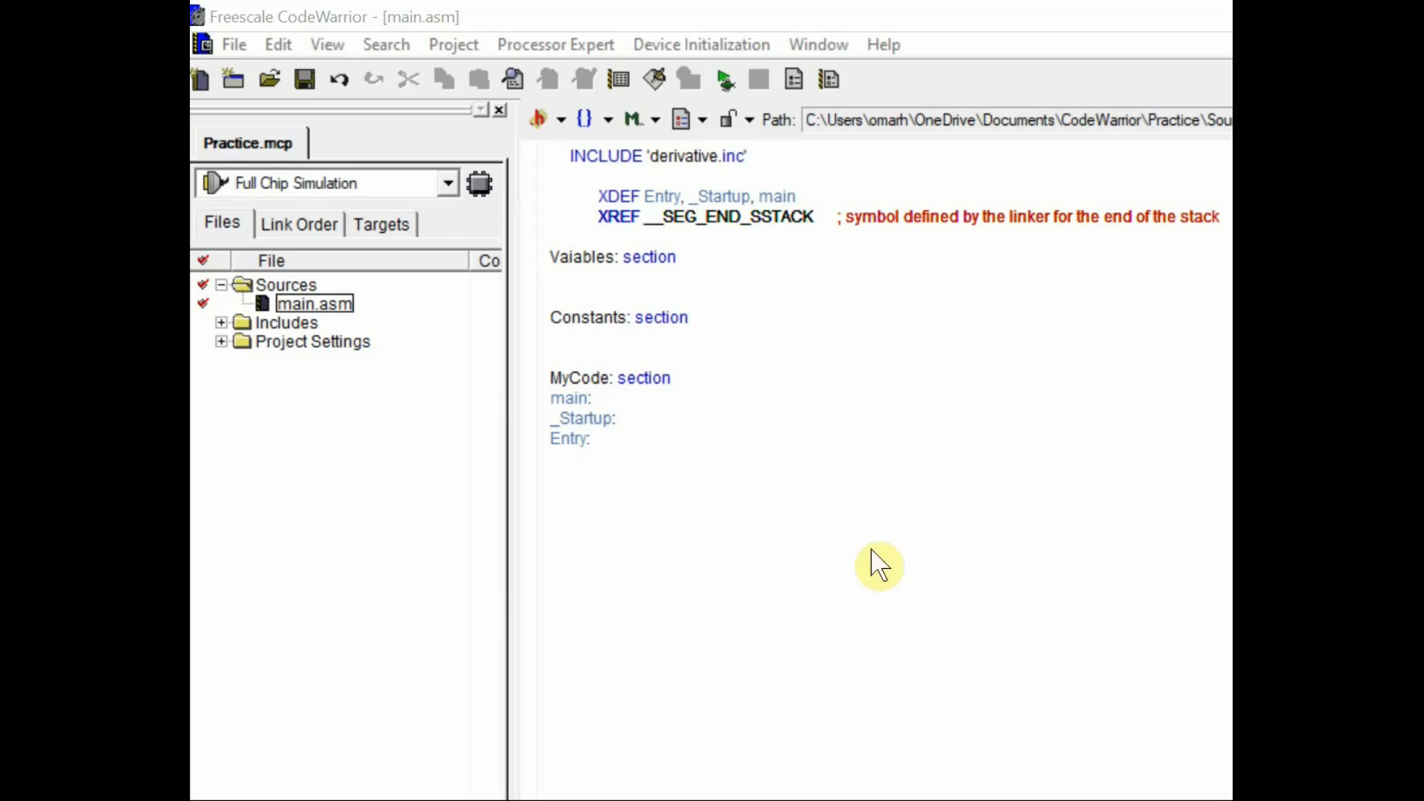
{"action": "mouse_move", "coordinate": [578, 384]}
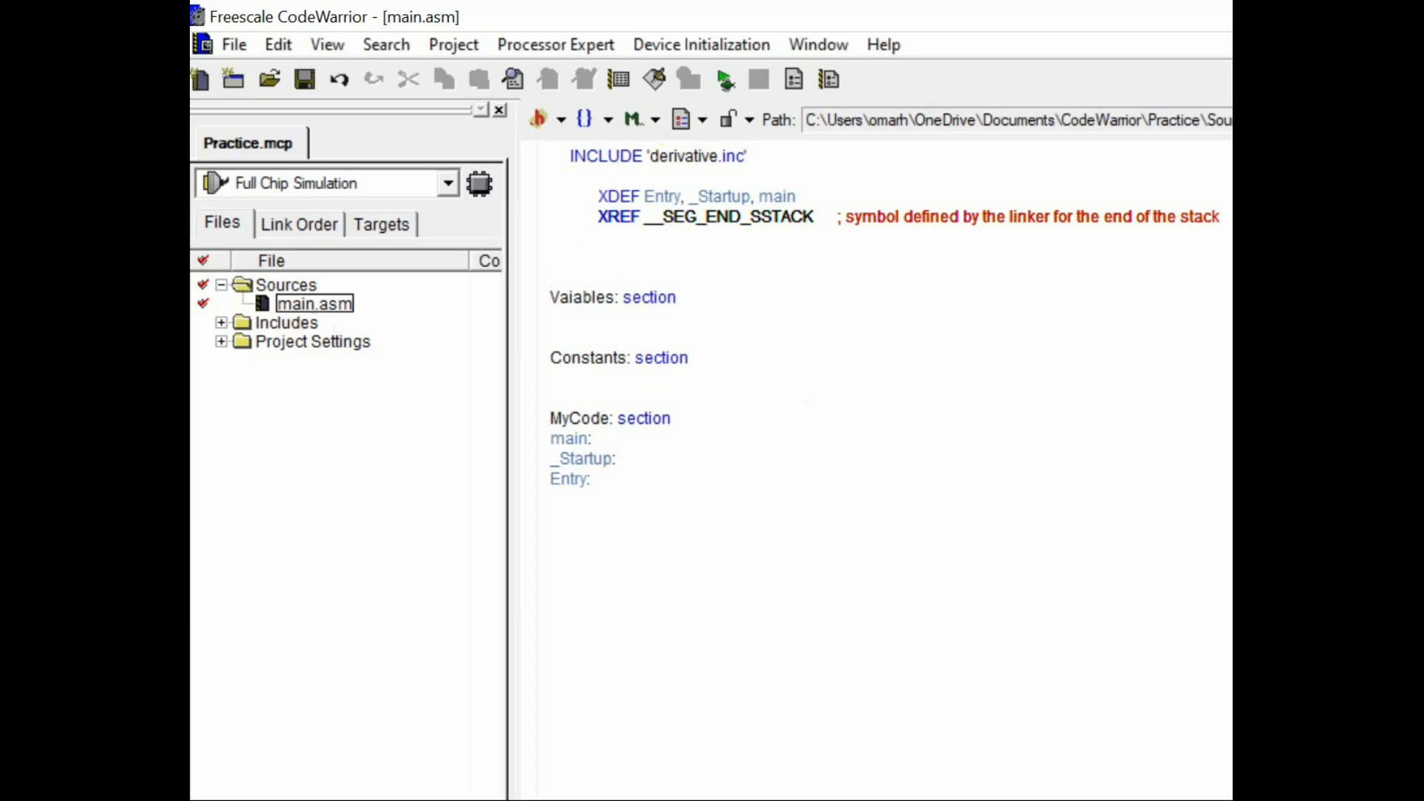
- Write the 'multiply: macro' header line followed by its first instruction ldaa \1
{"action": "type", "text": "multipl"}
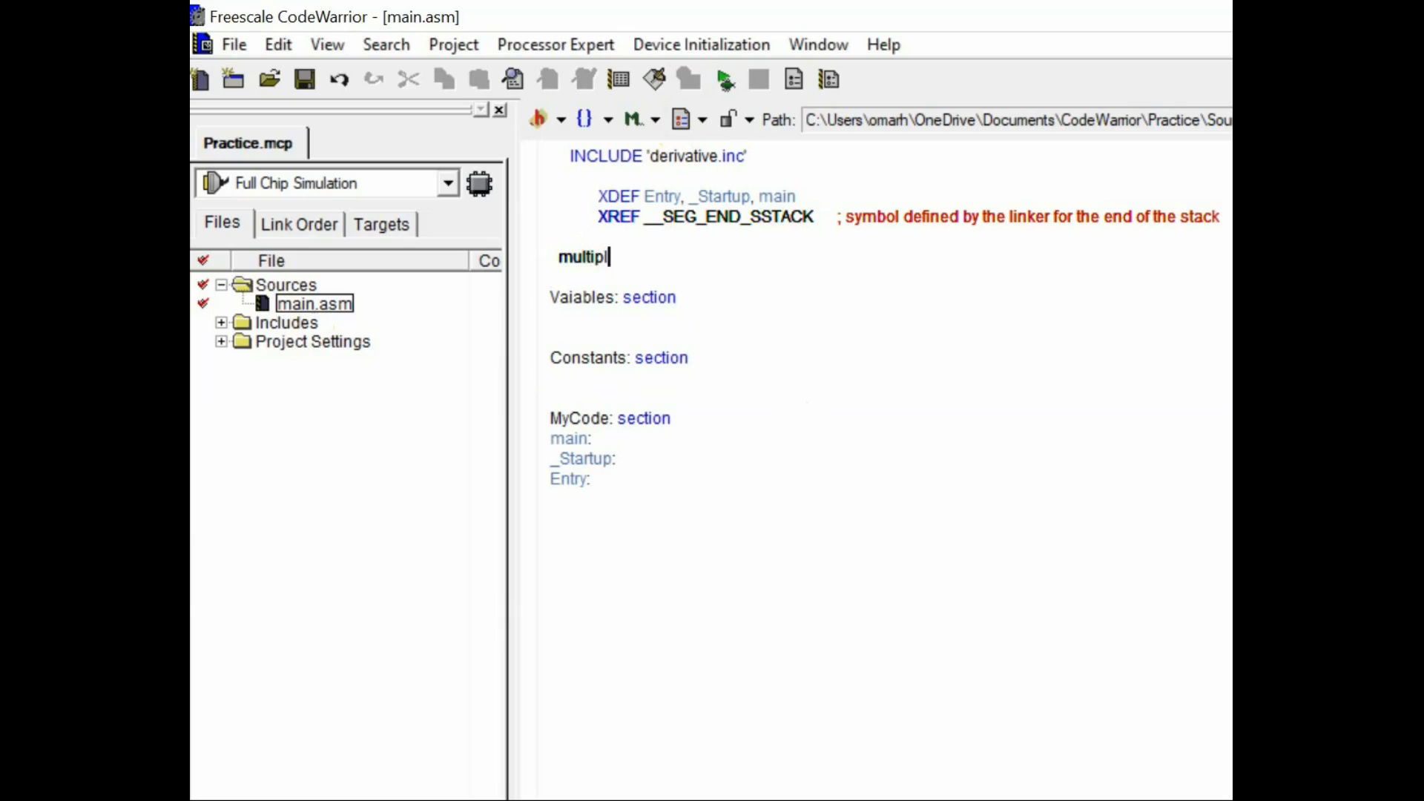
{"action": "type", "text": "y:"}
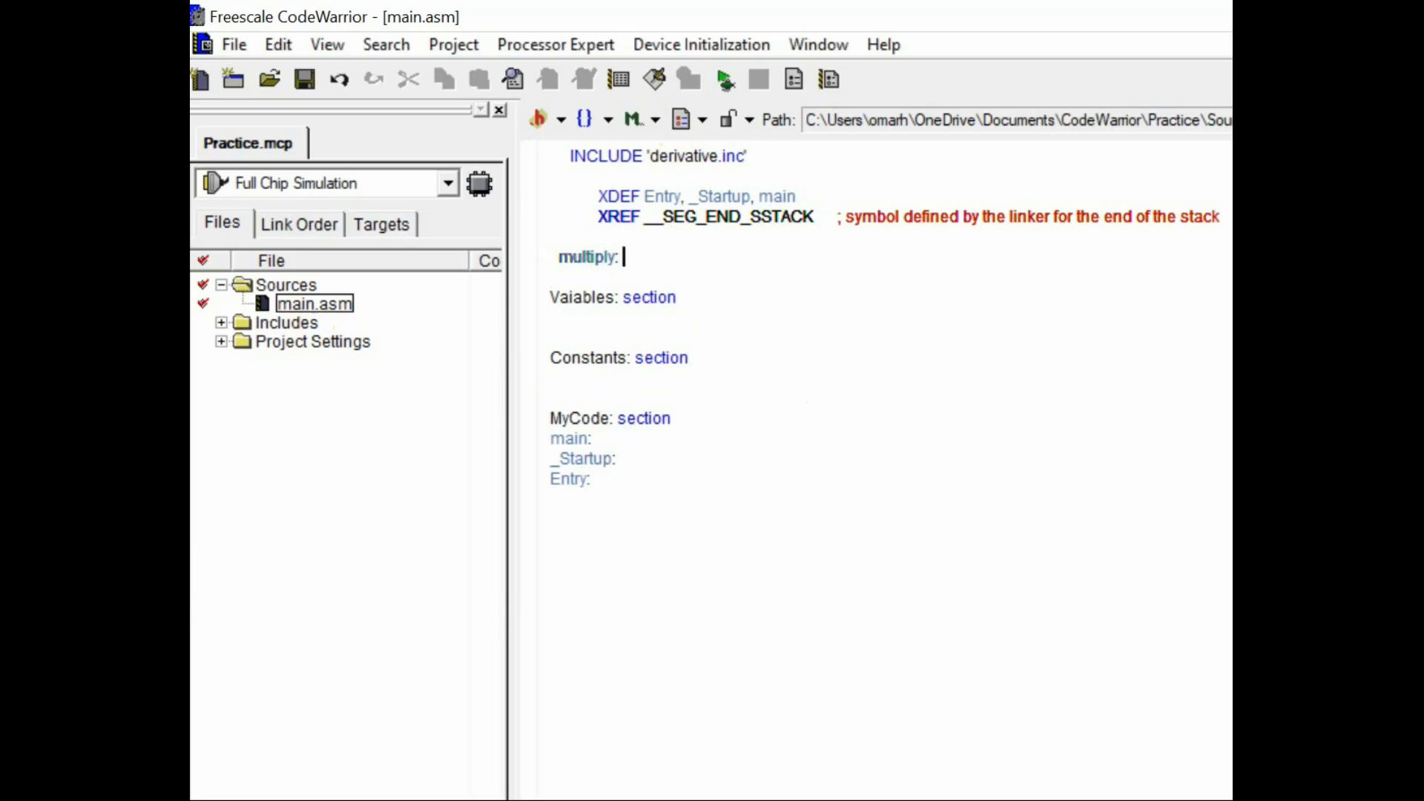
{"action": "type", "text": "macro"}
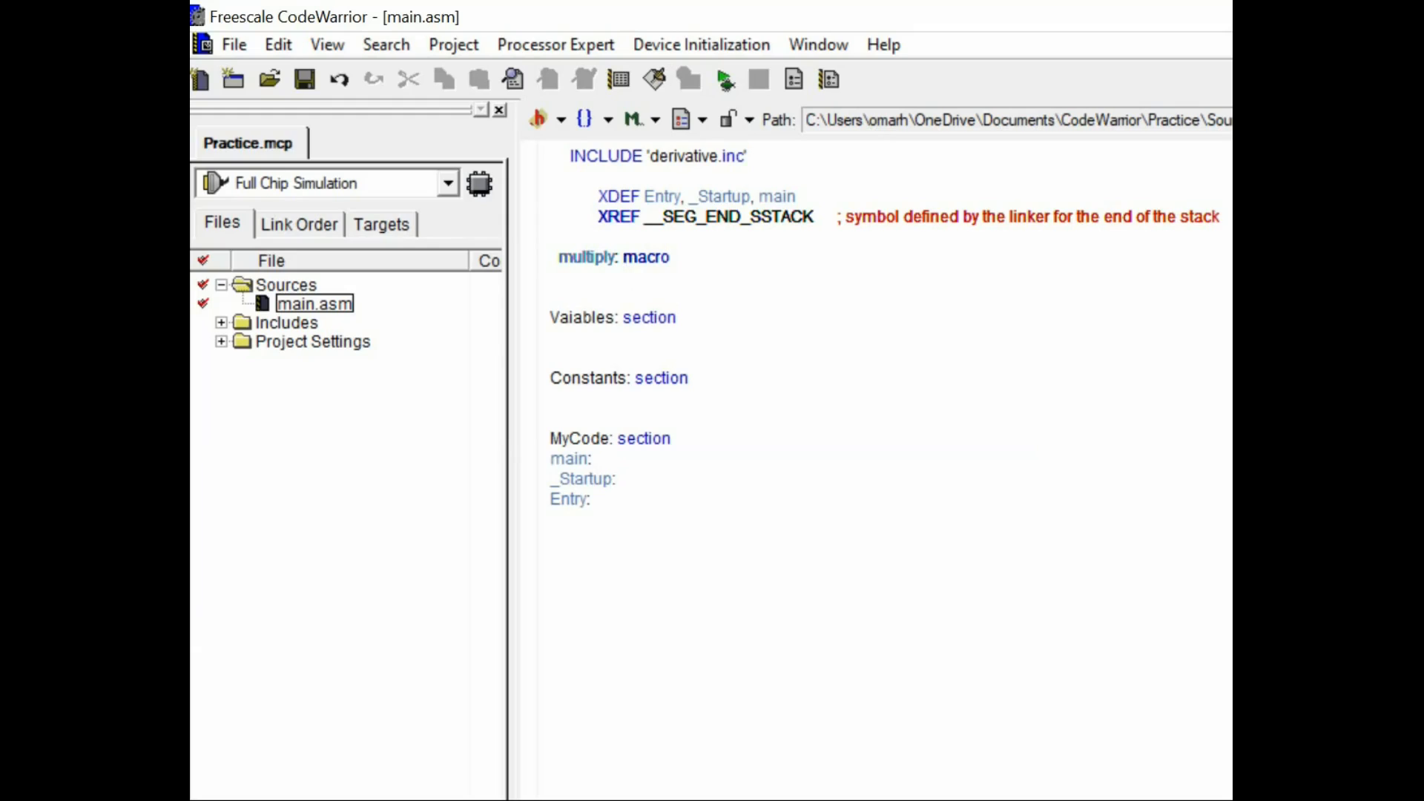
{"action": "type", "text": "ldaa"}
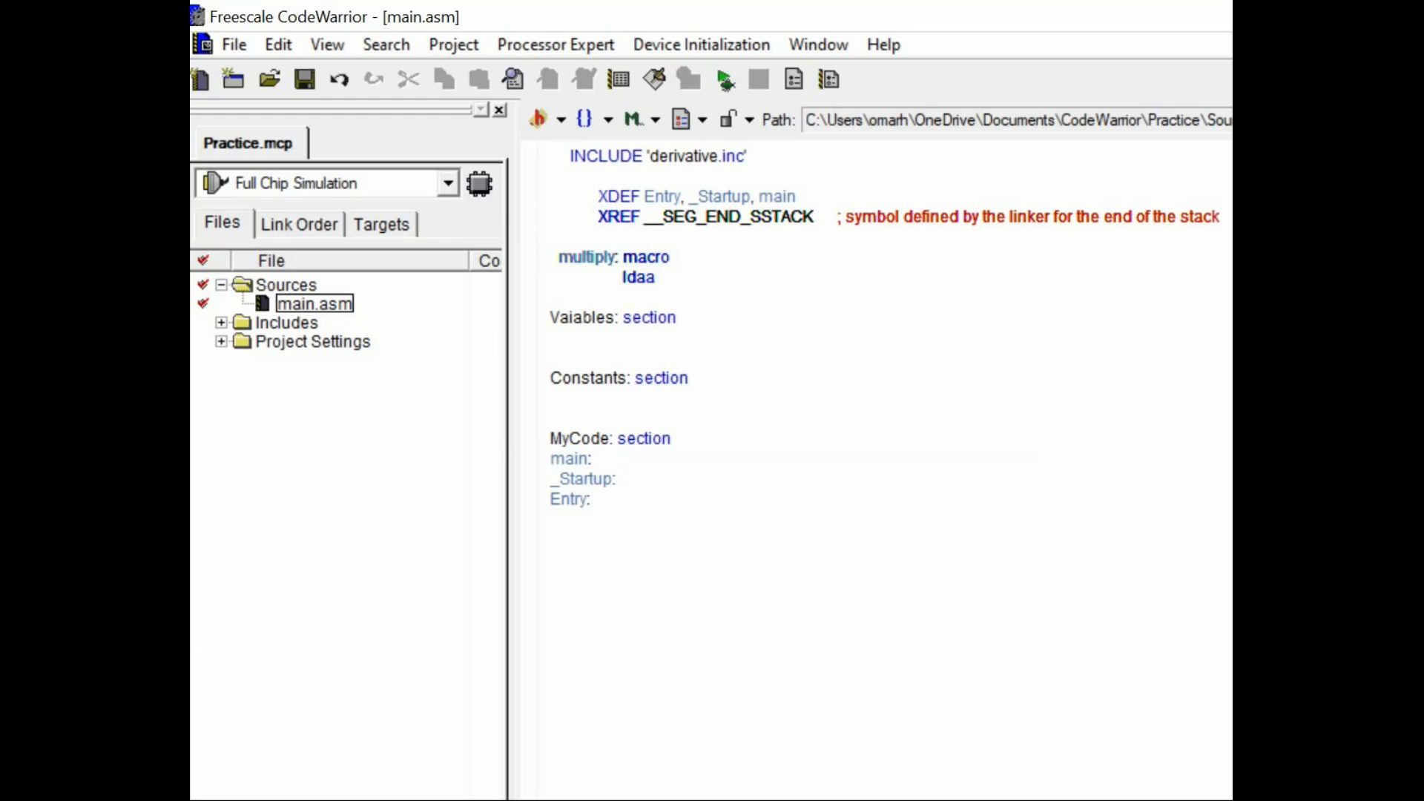
{"action": "type", "text": "\\1"}
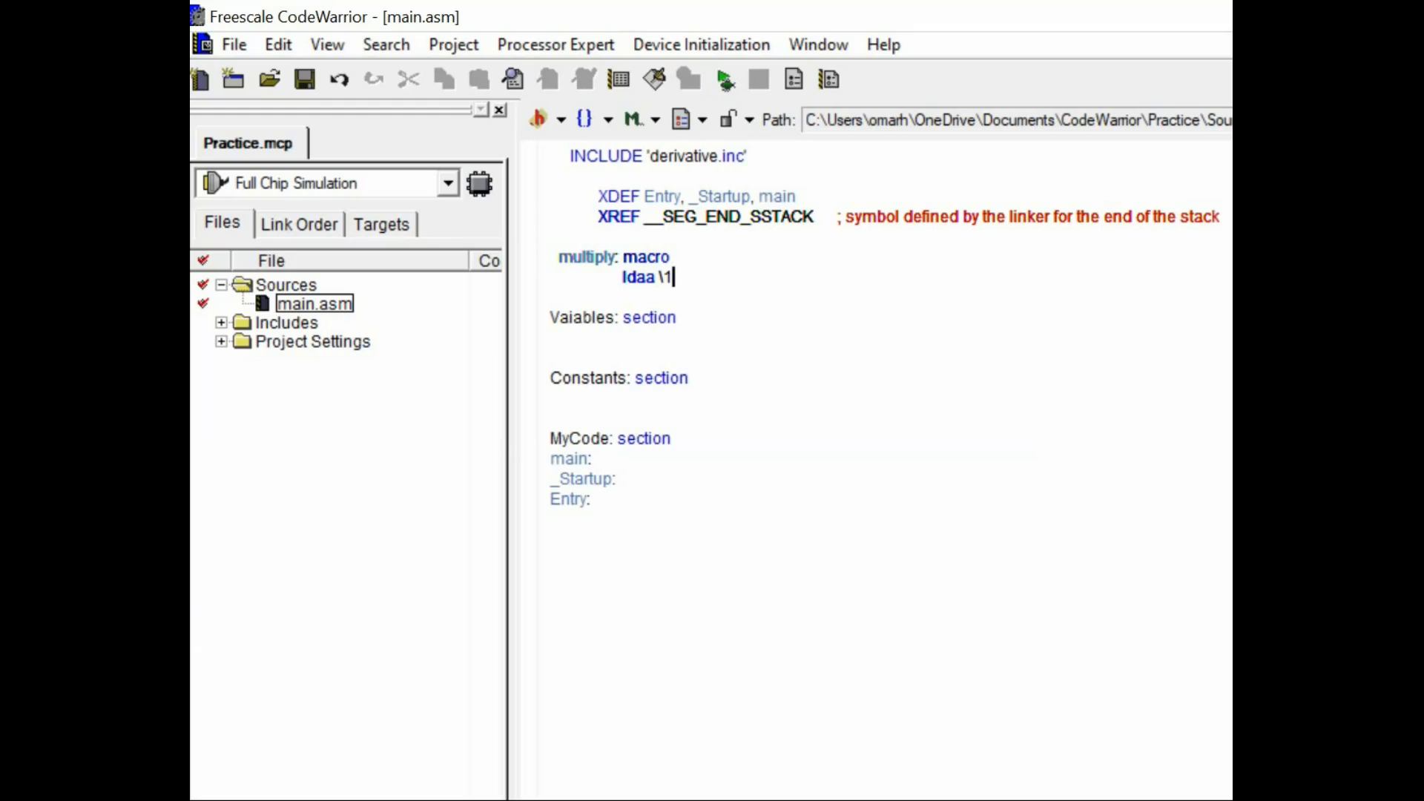
{"action": "key", "text": "enter"}
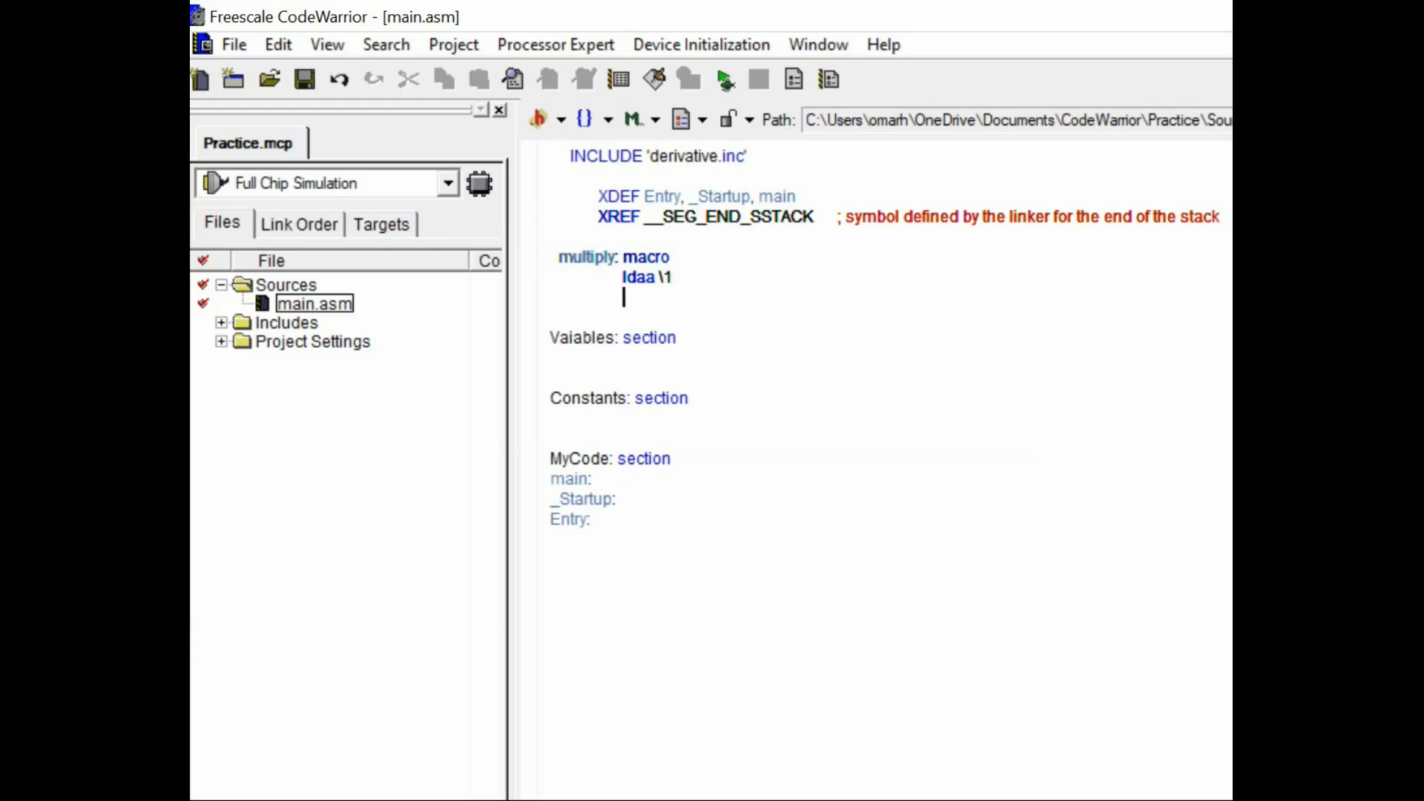
- Complete the macro body with ldab \2 and mul, then close it with endm
{"action": "type", "text": "ldab"}
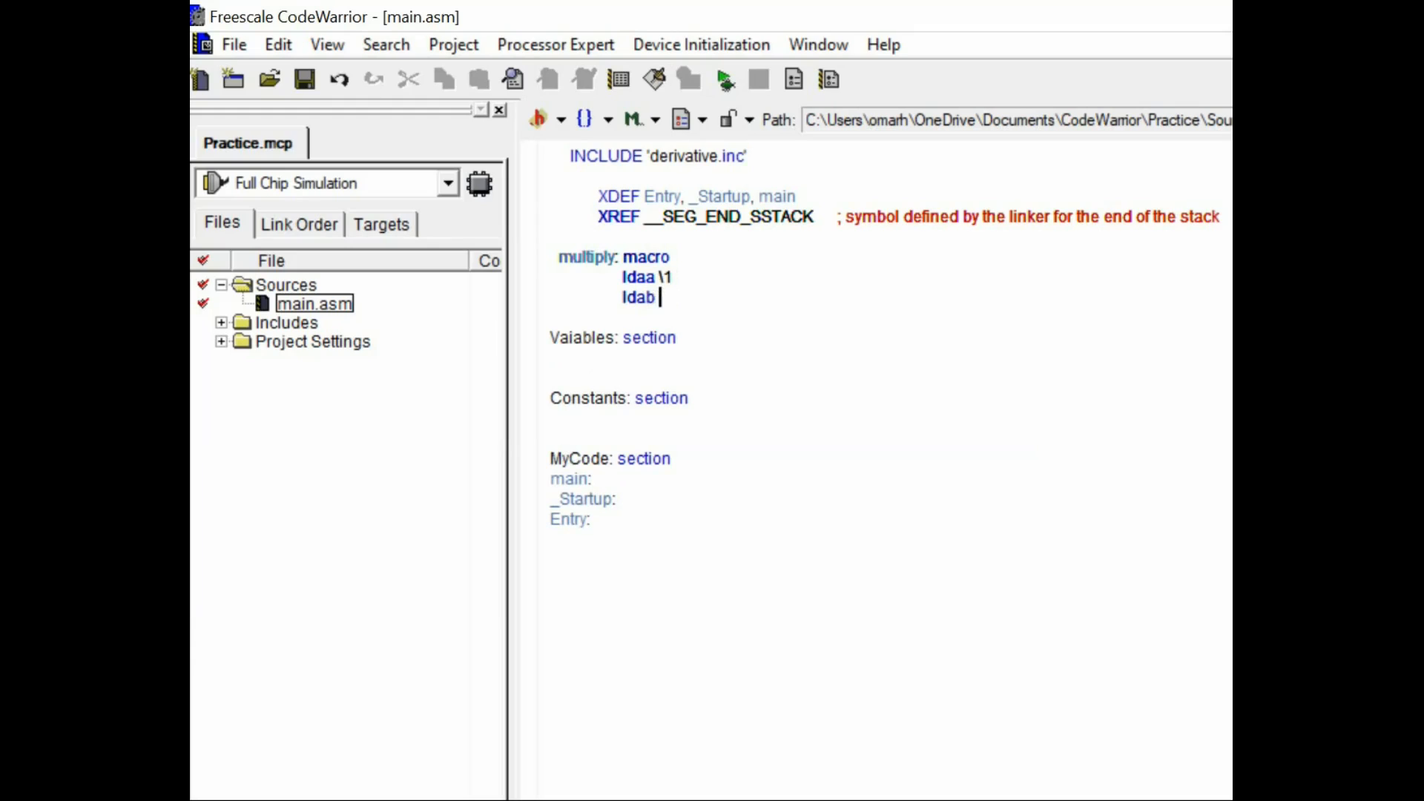
{"action": "type", "text": "\\2"}
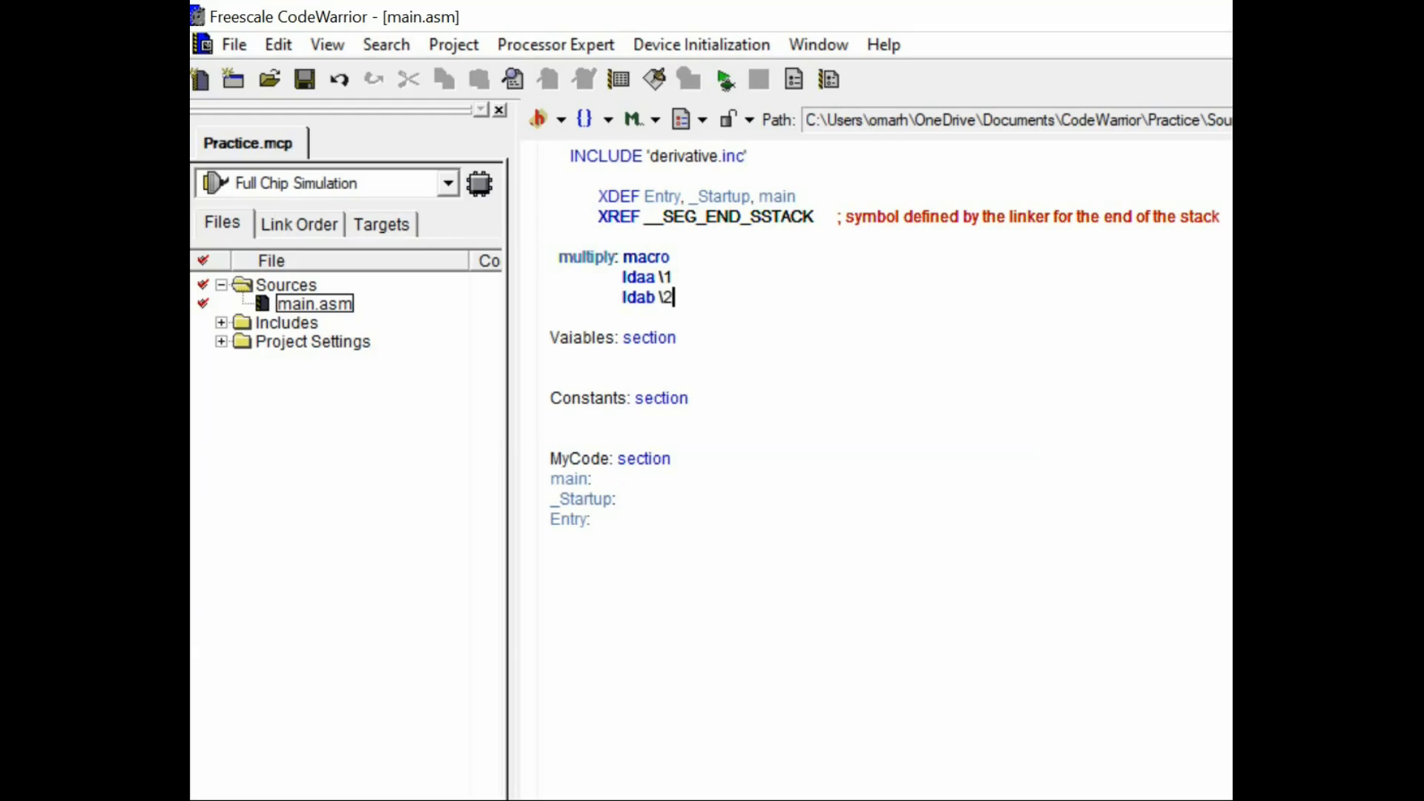
{"action": "type", "text": "mul"}
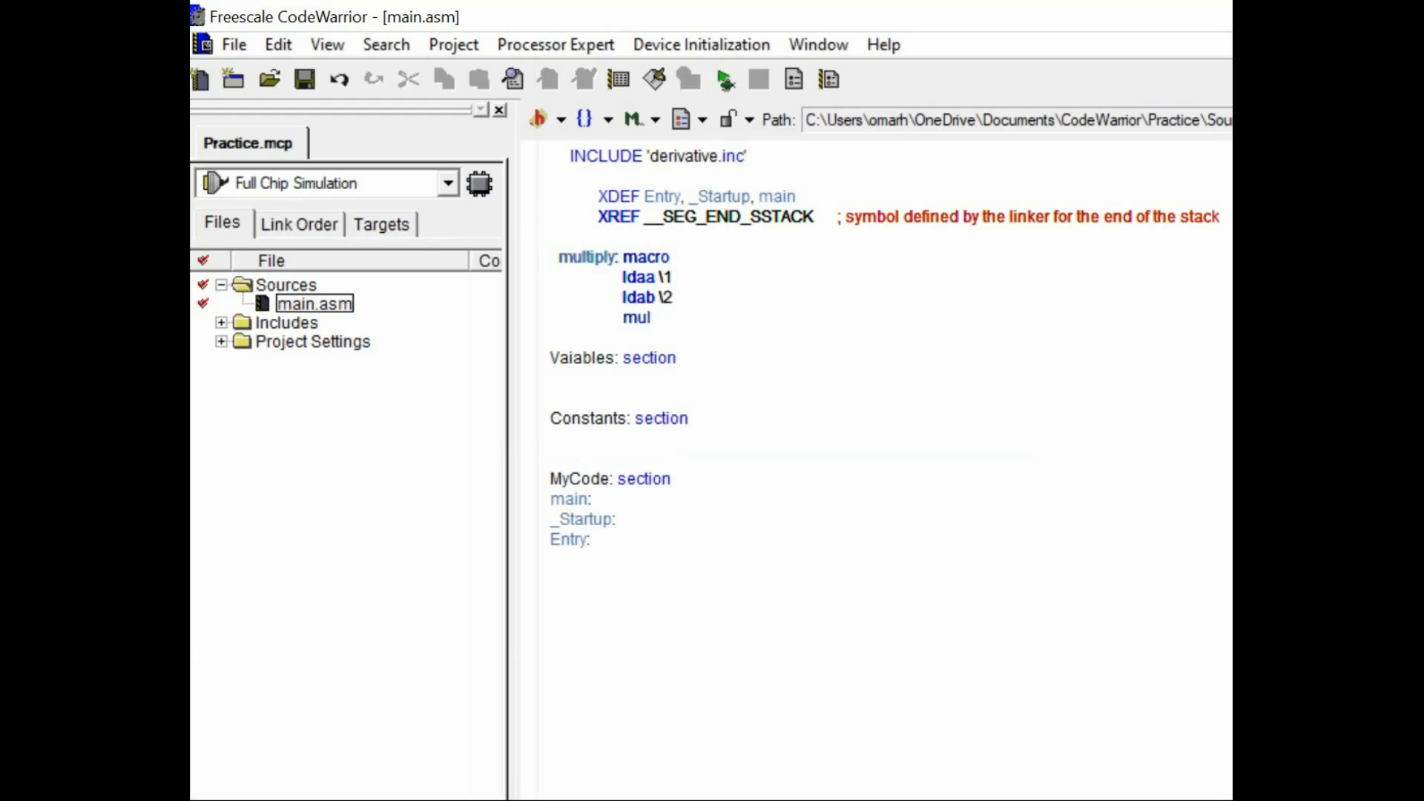
{"action": "left_click", "coordinate": [653, 317]}
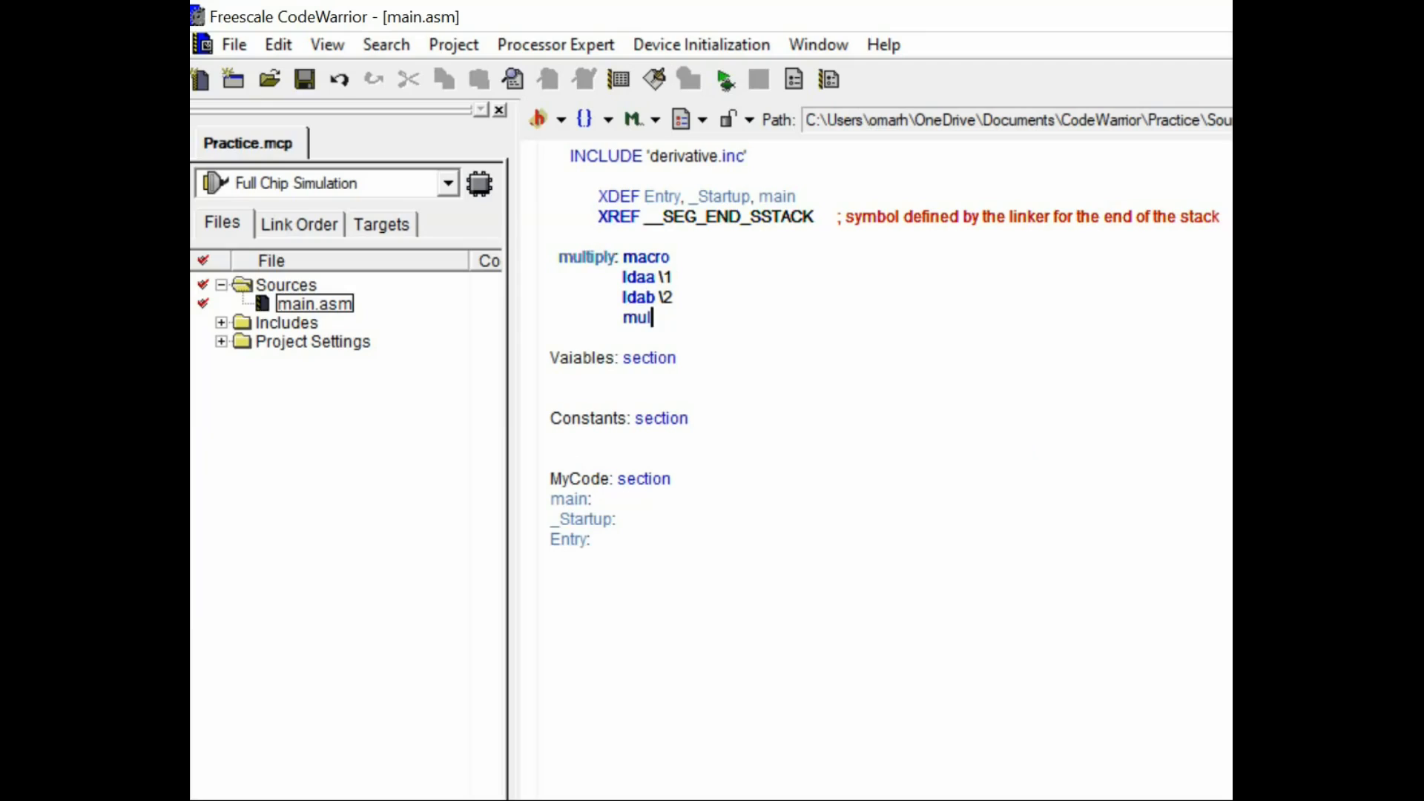
{"action": "key", "text": "enter"}
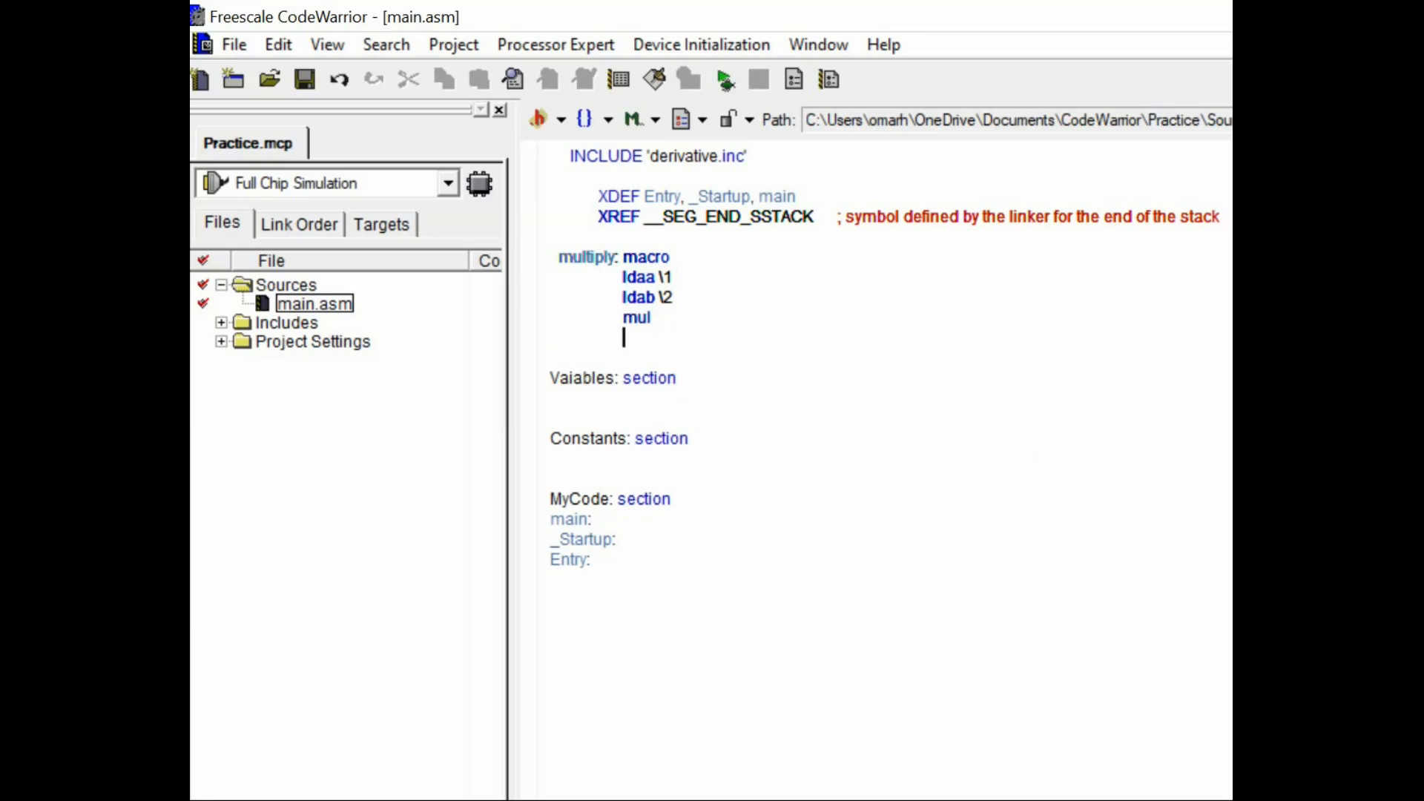
{"action": "type", "text": "e"}
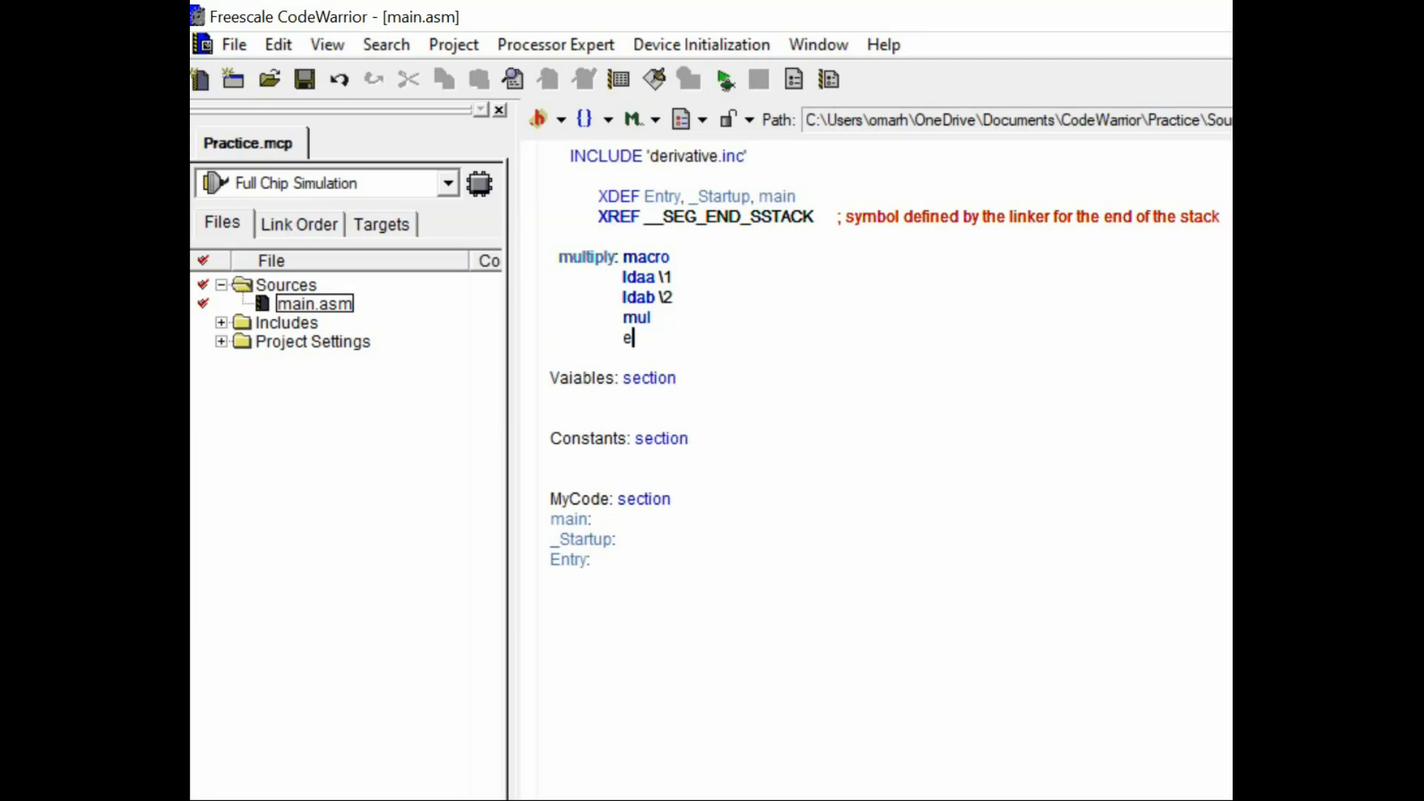
{"action": "type", "text": "ndm"}
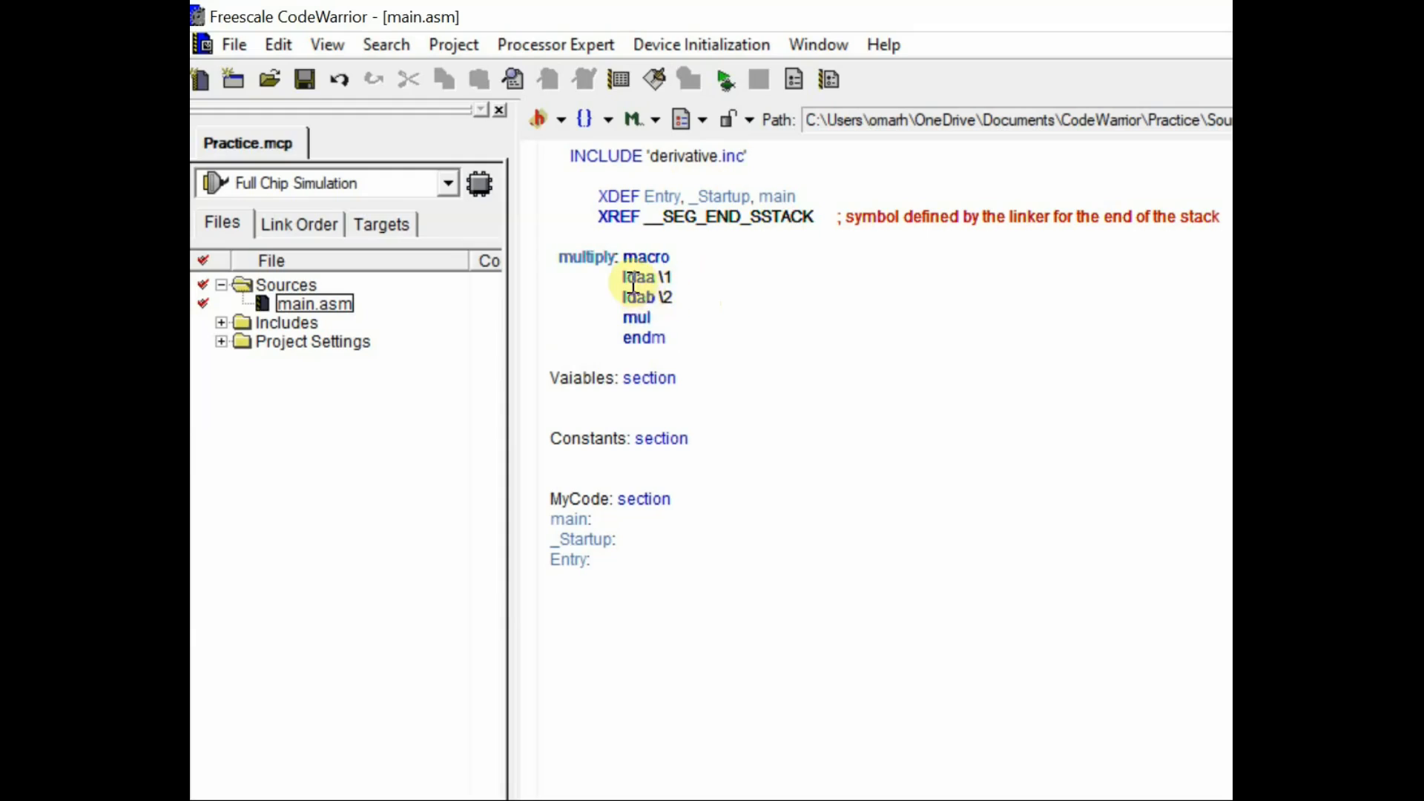
{"action": "mouse_move", "coordinate": [606, 577]}
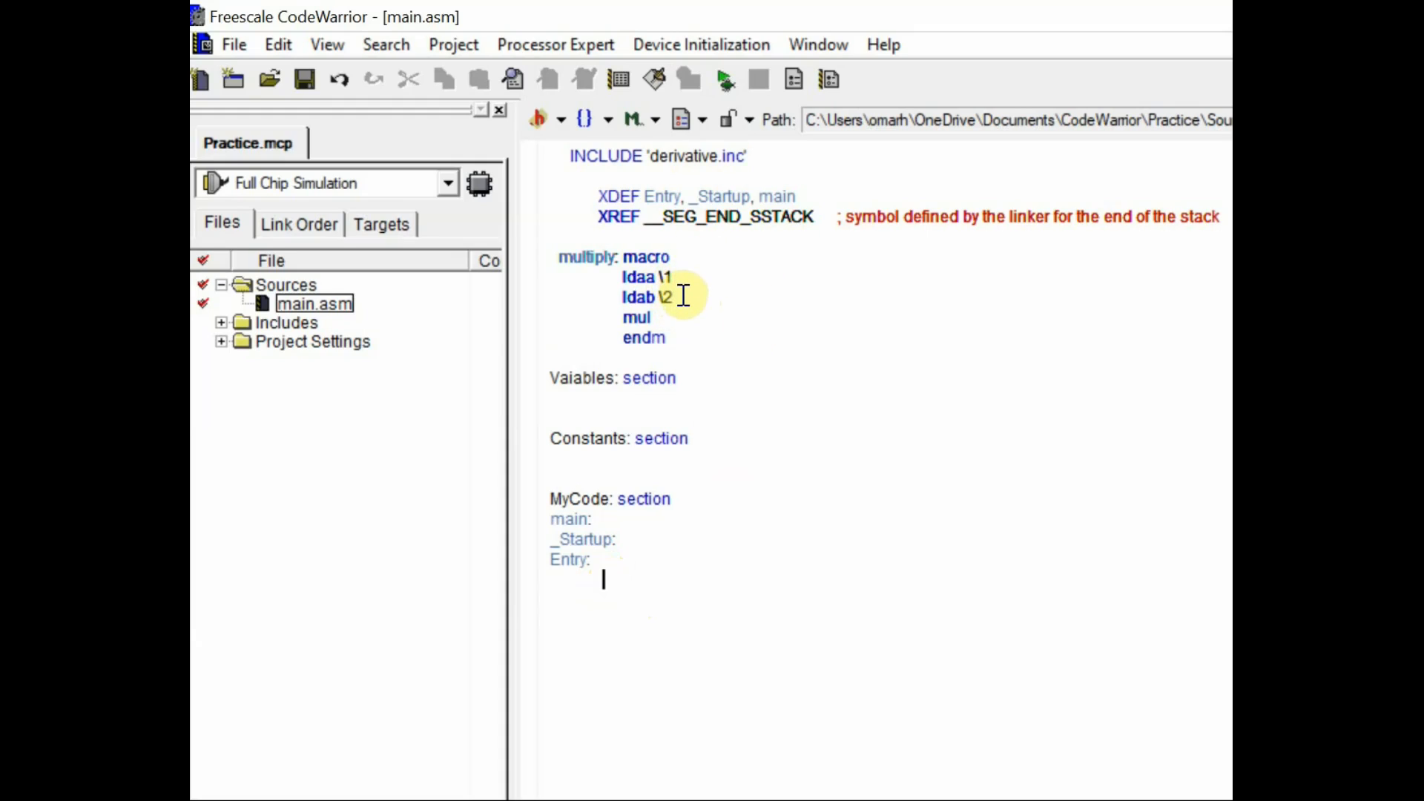
- Write the macro call multiply #3, #4 as the first statement under Entry
{"action": "type", "text": "multiply"}
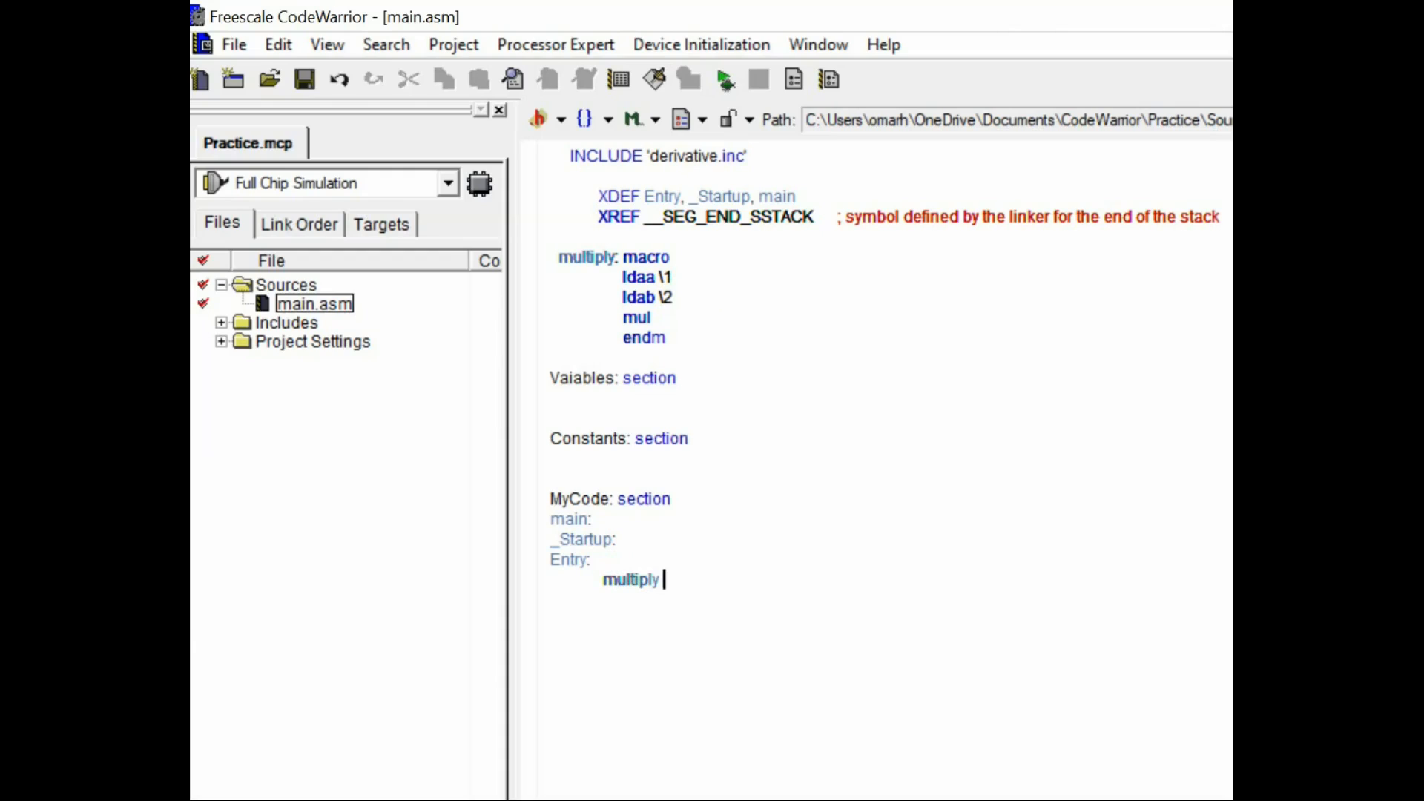
{"action": "type", "text": "#3,"}
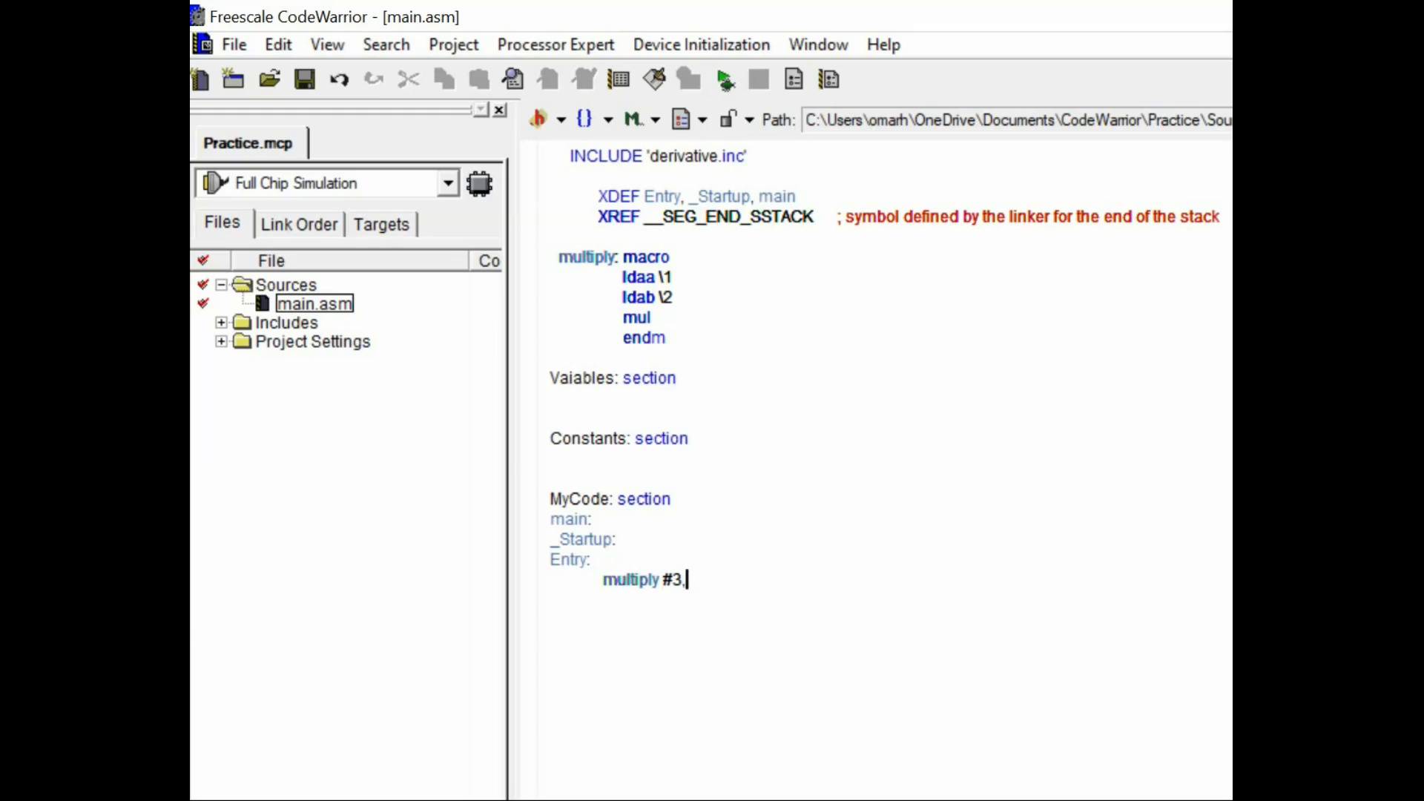
{"action": "type", "text": "#4"}
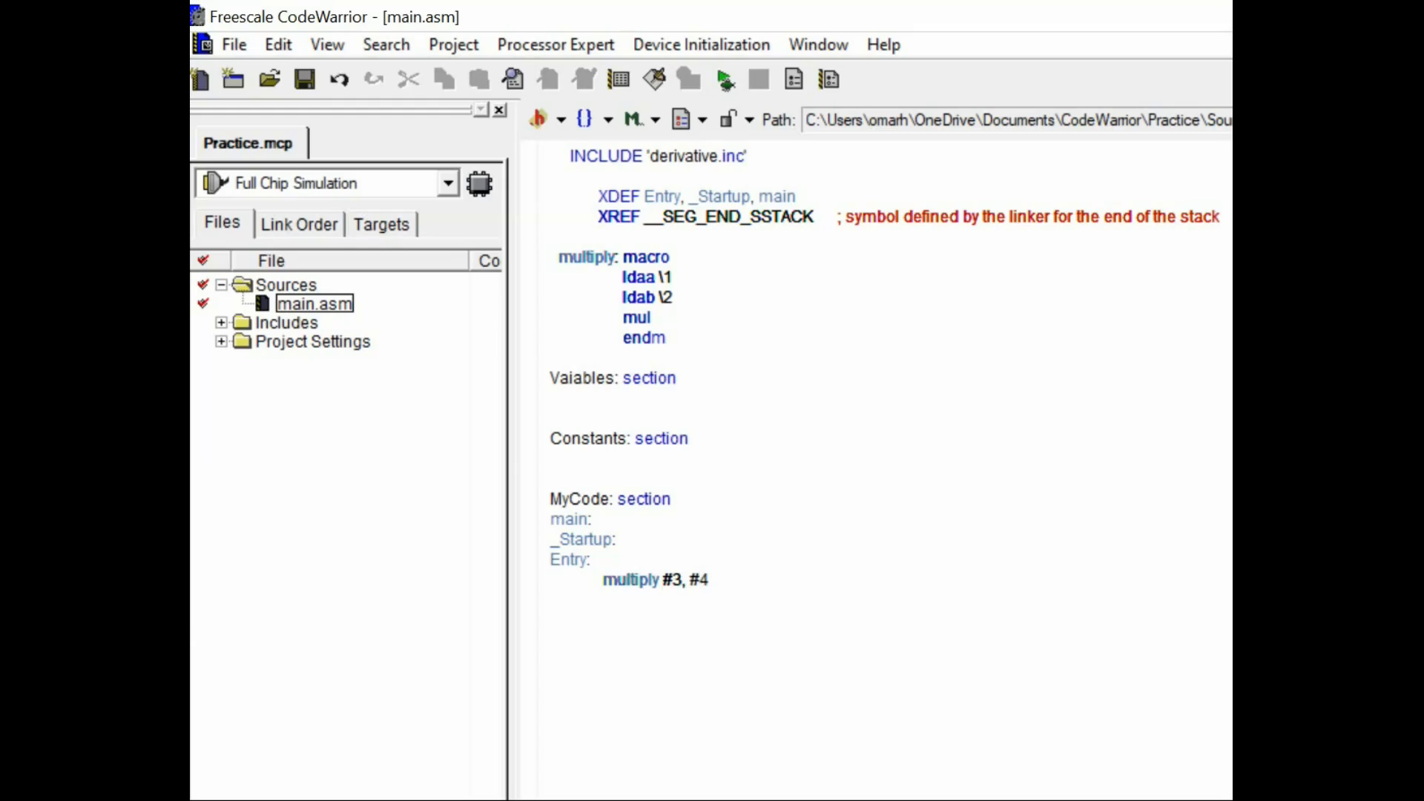
{"action": "mouse_move", "coordinate": [658, 564]}
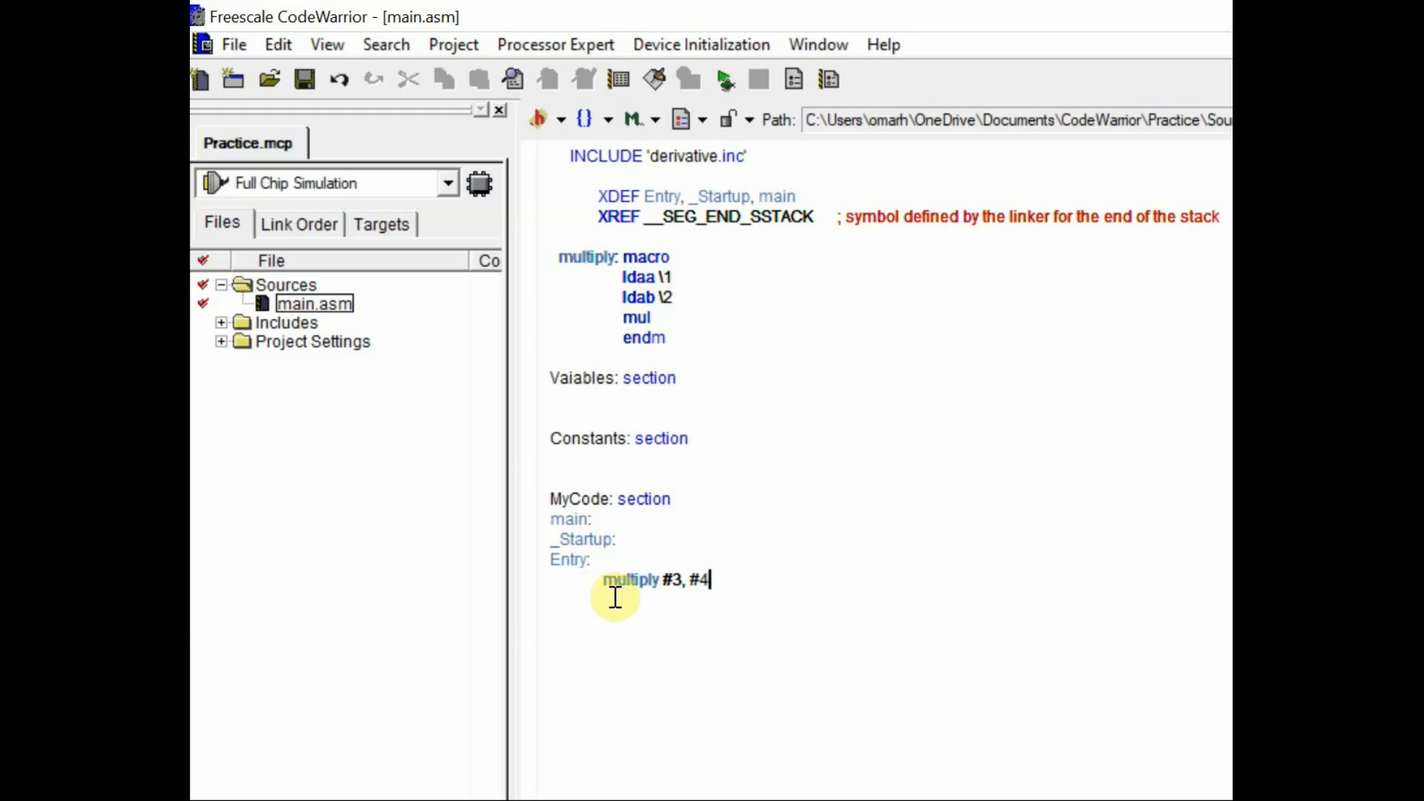
{"action": "mouse_move", "coordinate": [679, 274]}
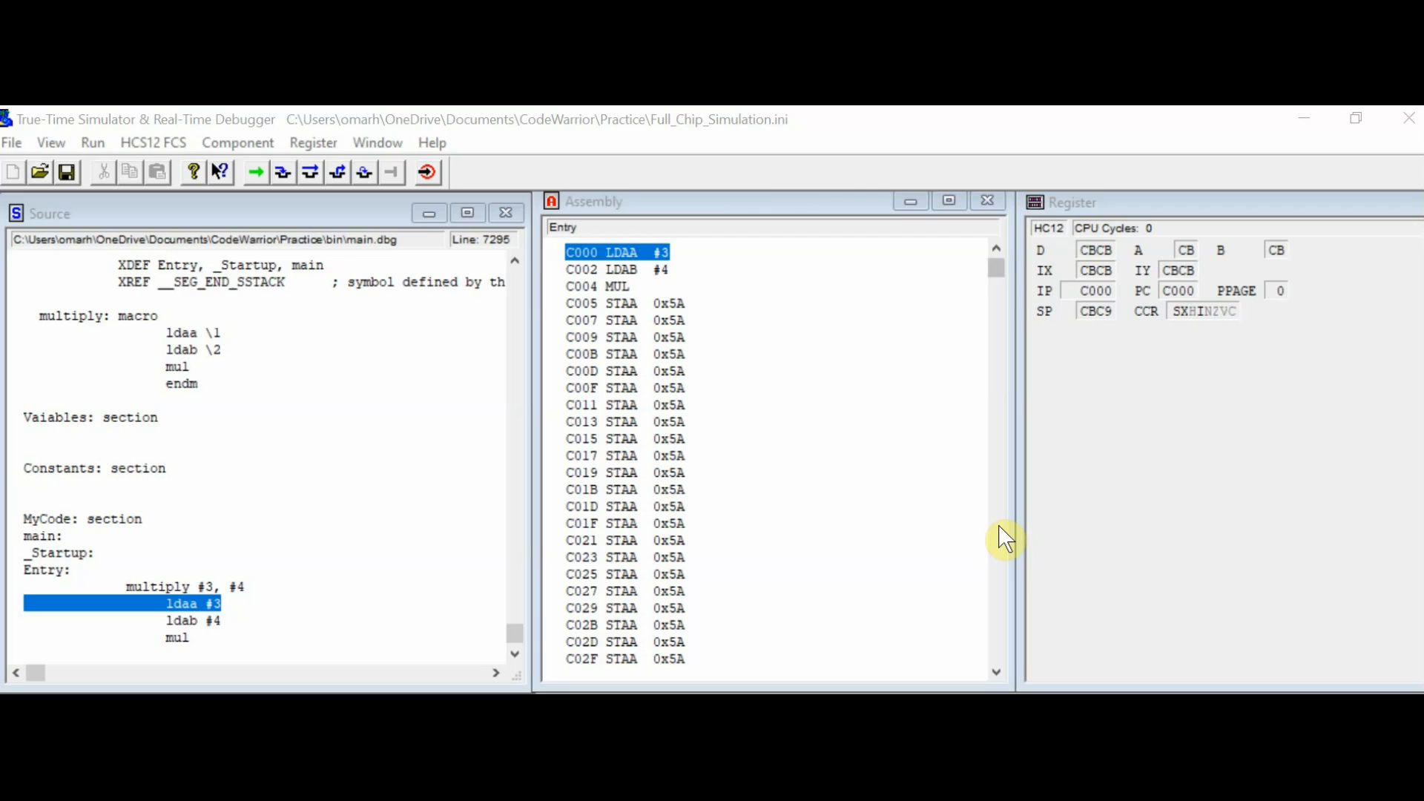
{"action": "mouse_move", "coordinate": [512, 294]}
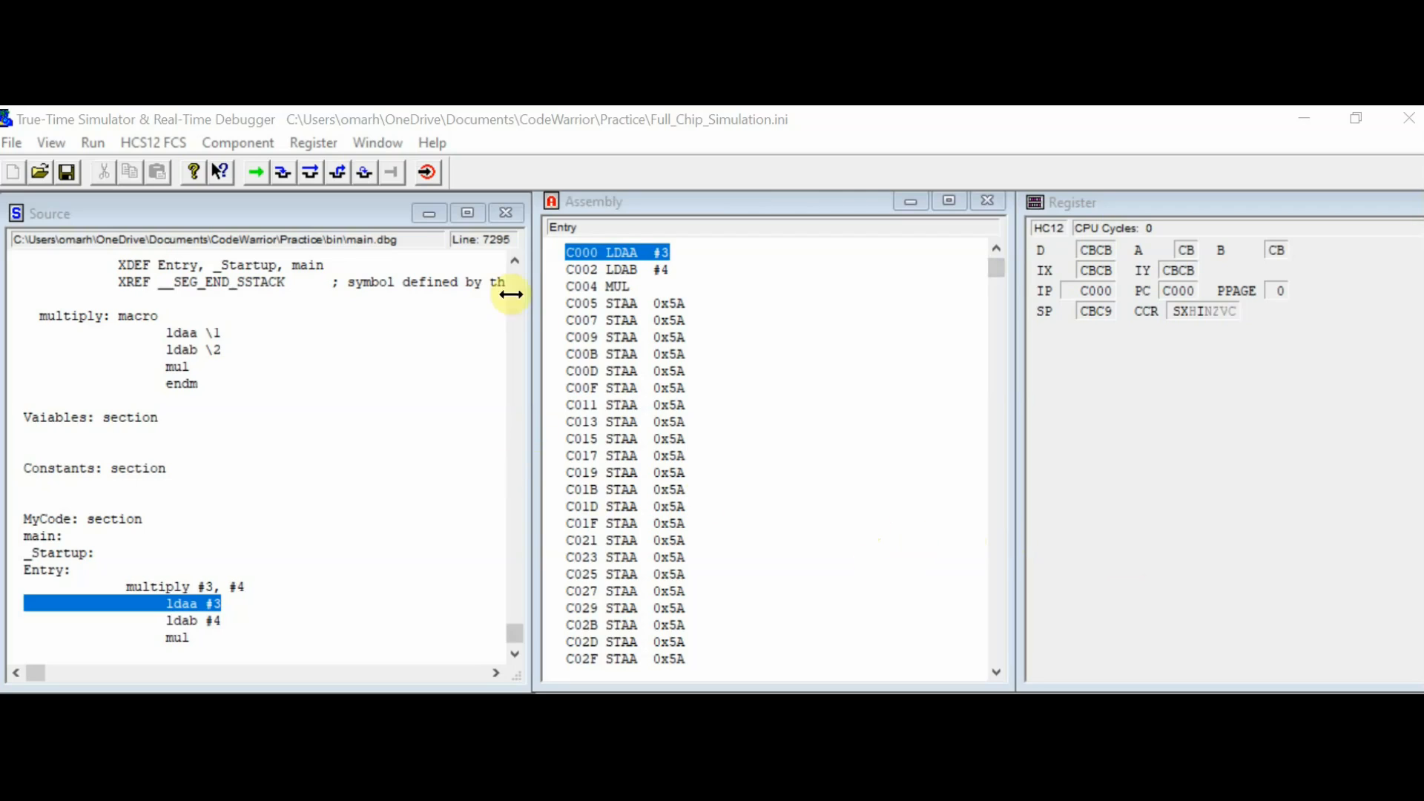
{"action": "mouse_move", "coordinate": [163, 350]}
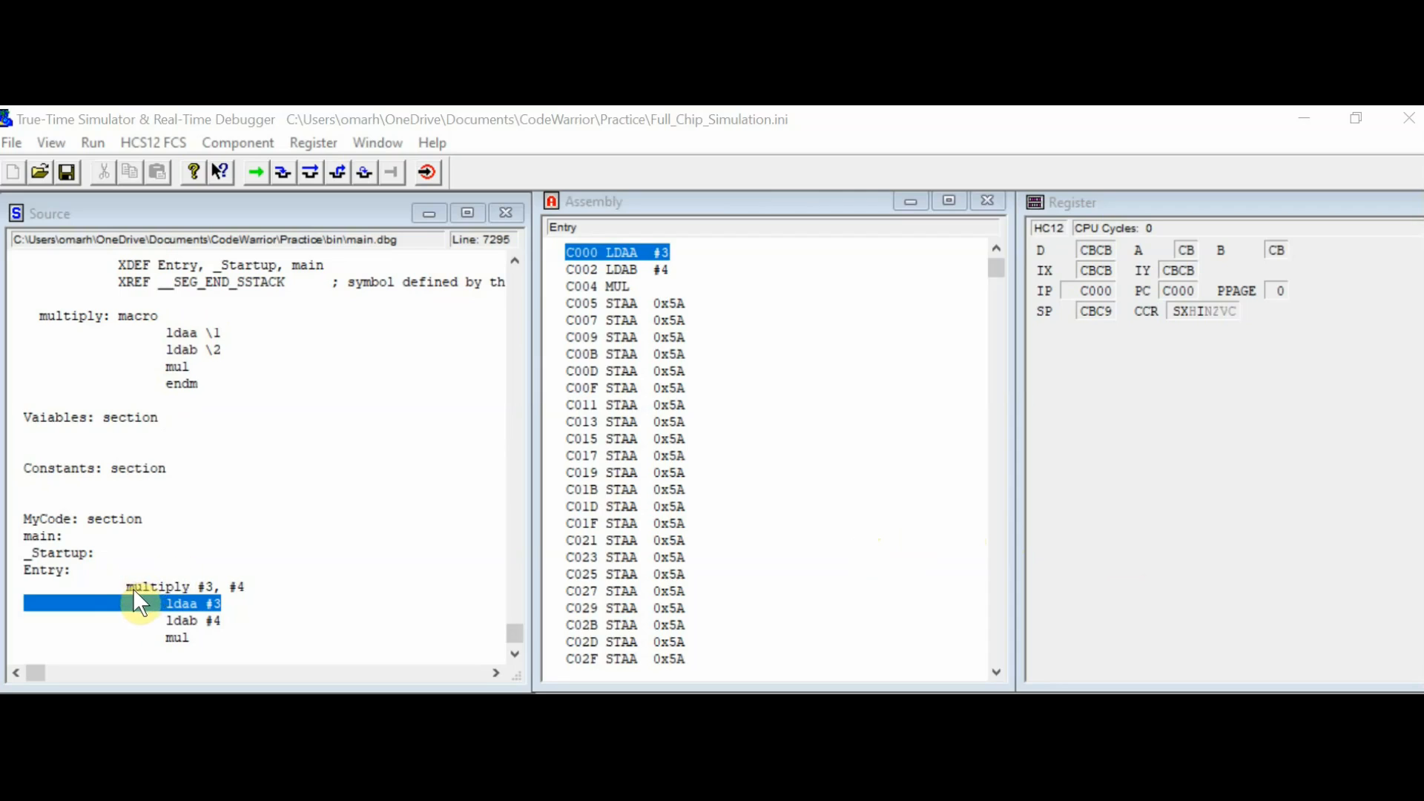
{"action": "mouse_move", "coordinate": [227, 599]}
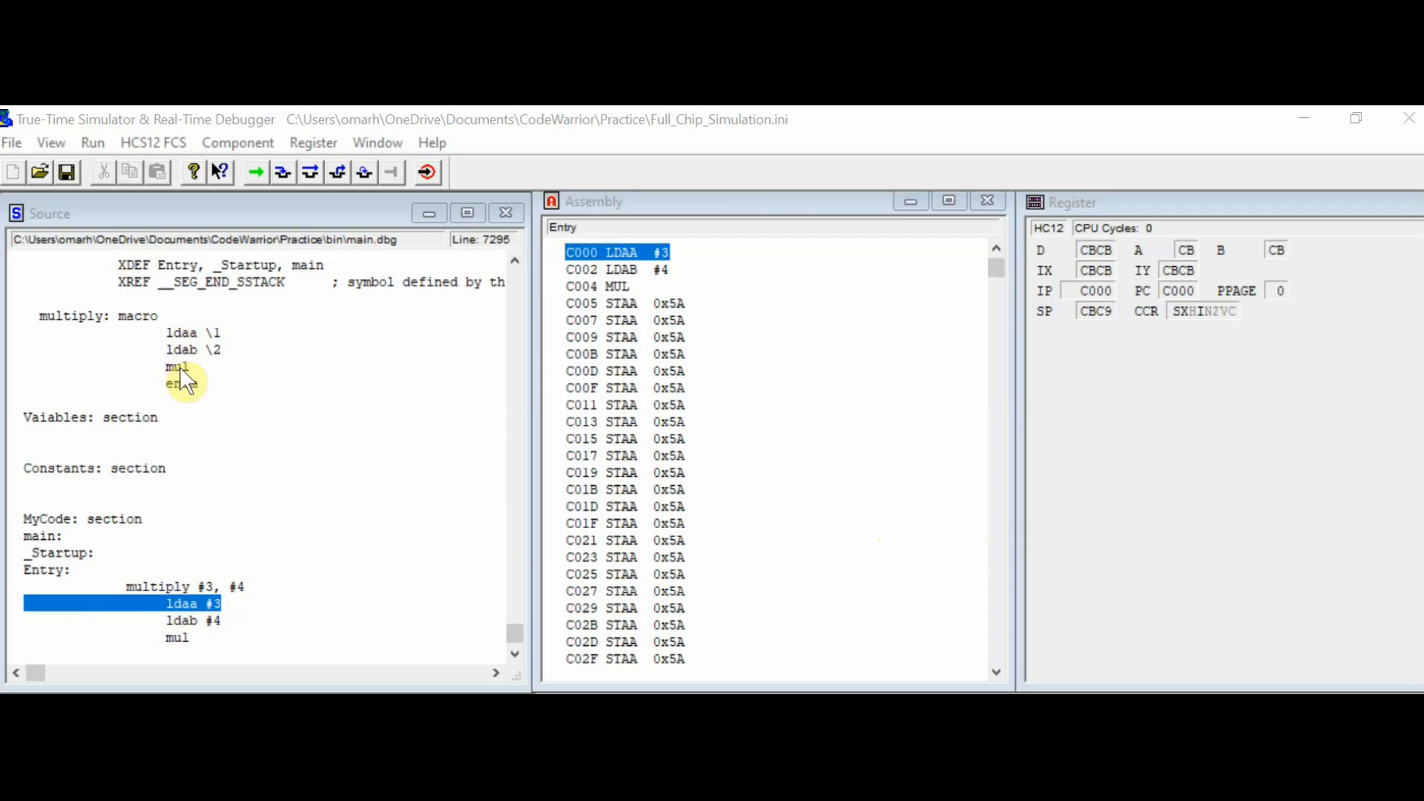
{"action": "mouse_move", "coordinate": [209, 624]}
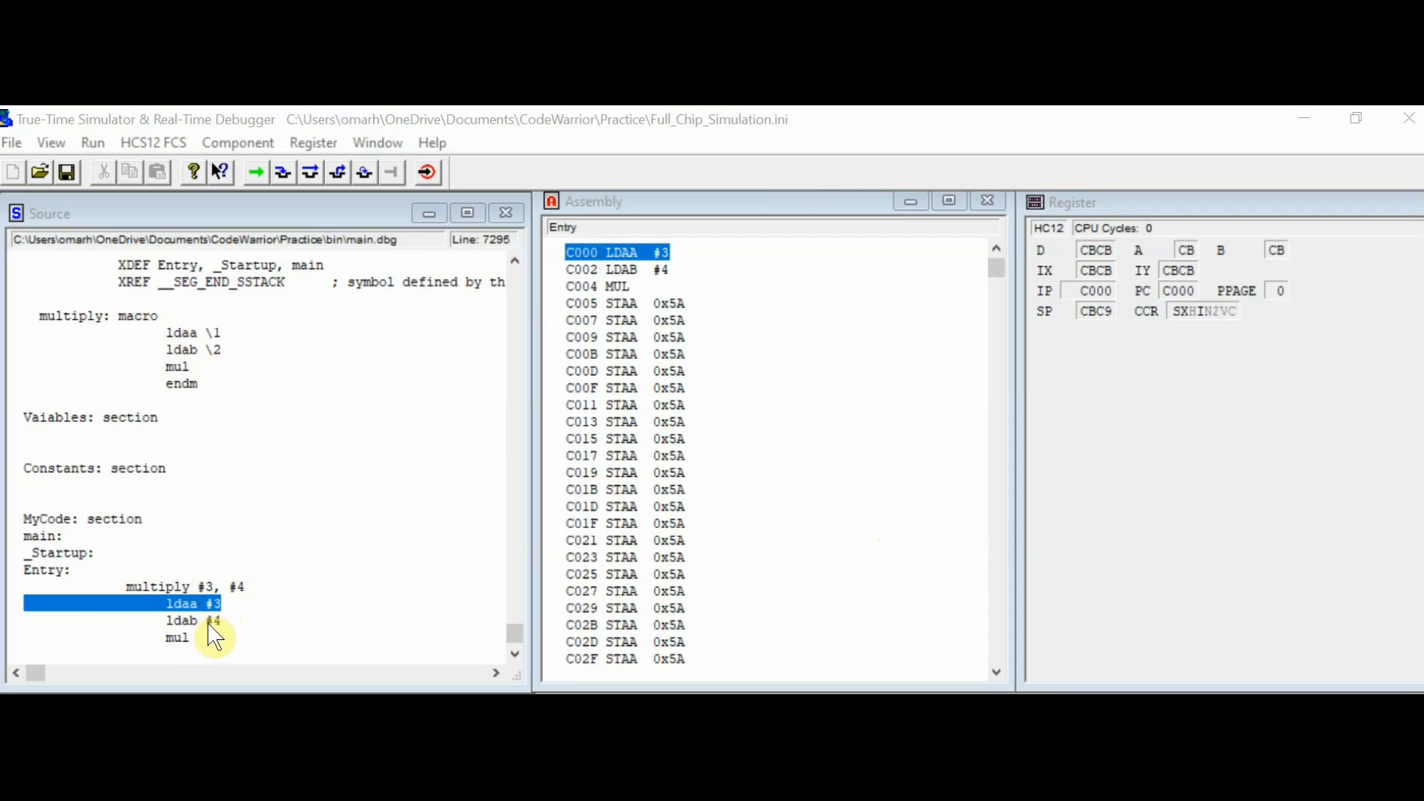
{"action": "mouse_move", "coordinate": [187, 653]}
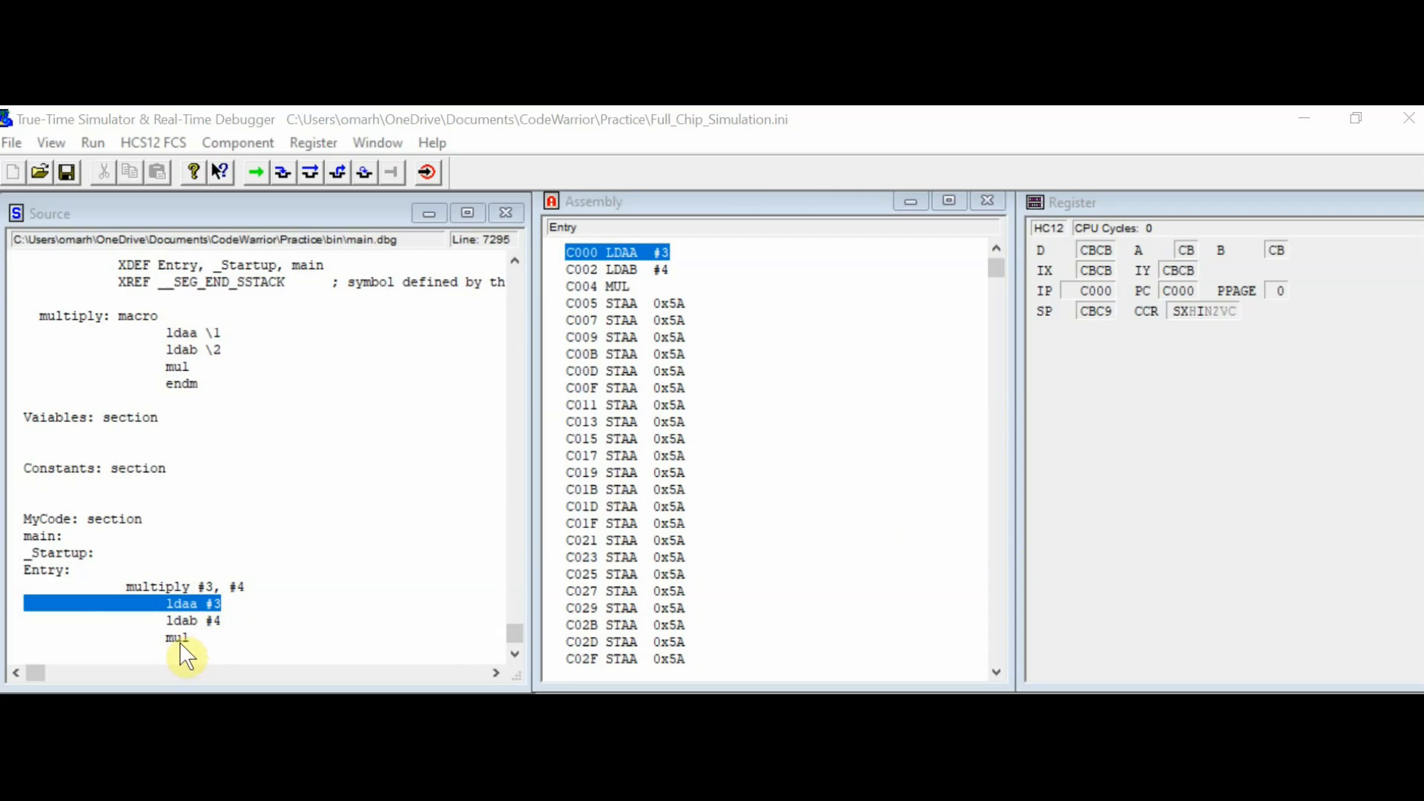
{"action": "mouse_move", "coordinate": [304, 119]}
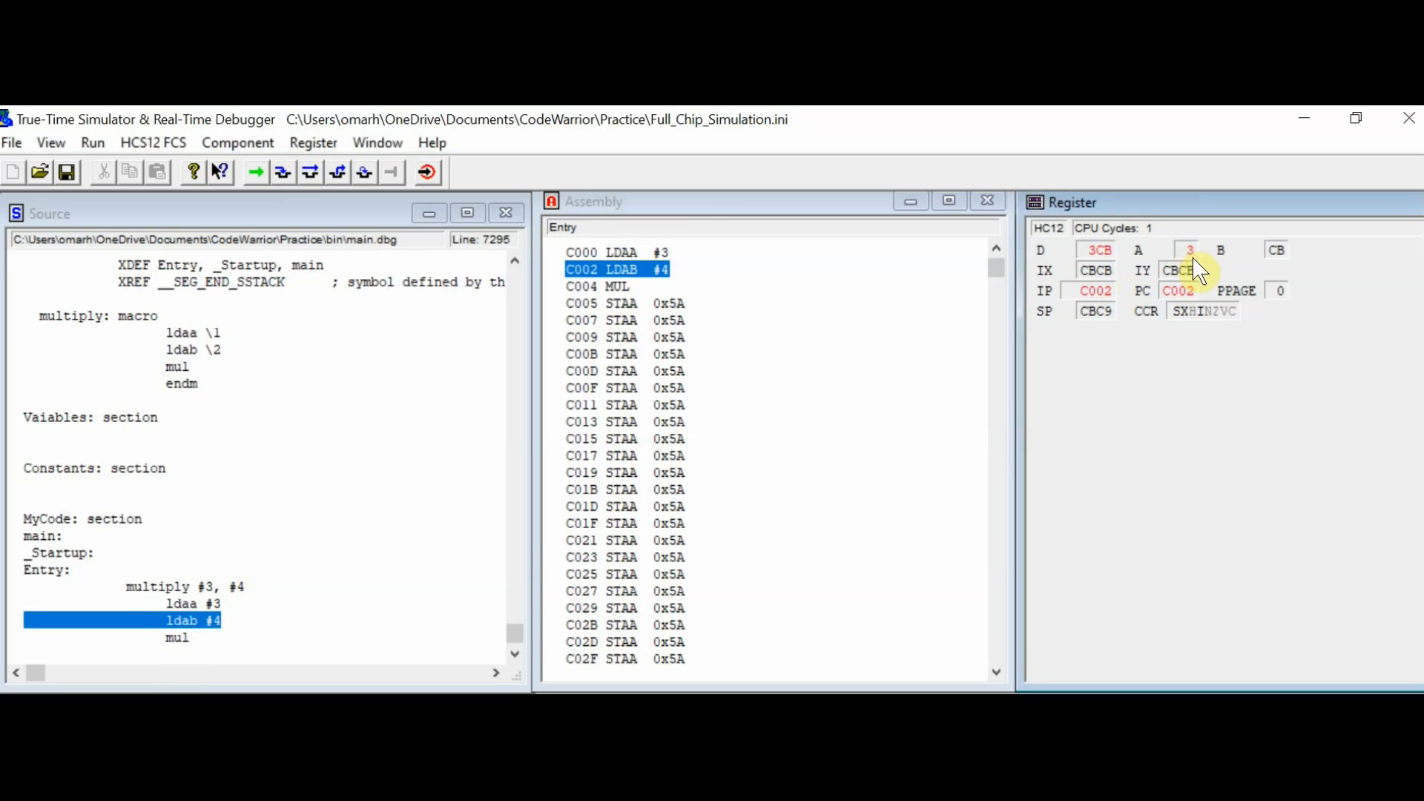
- Single-step through ldab #4 and mul until registers B and D show the product 12
{"action": "left_click", "coordinate": [281, 172]}
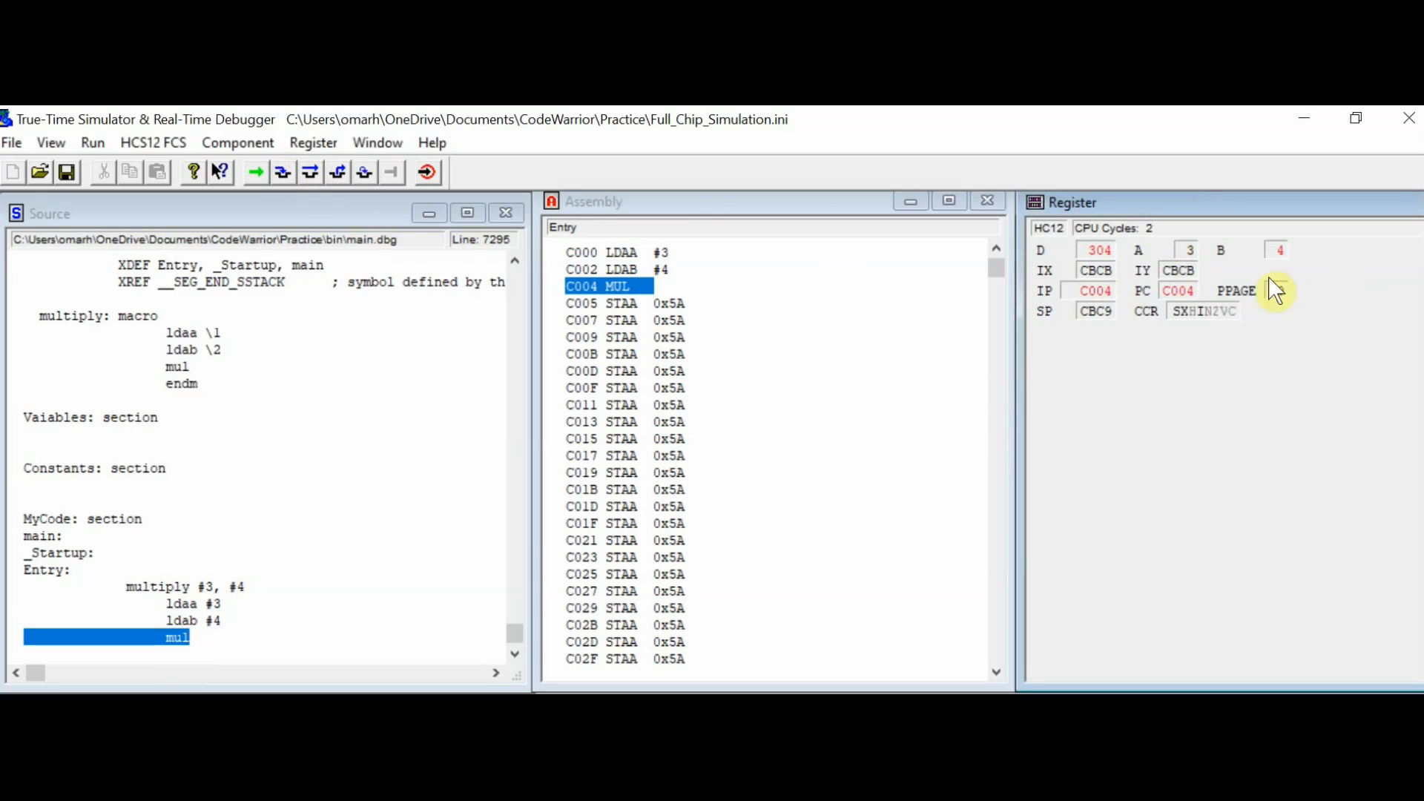
{"action": "left_click", "coordinate": [282, 172]}
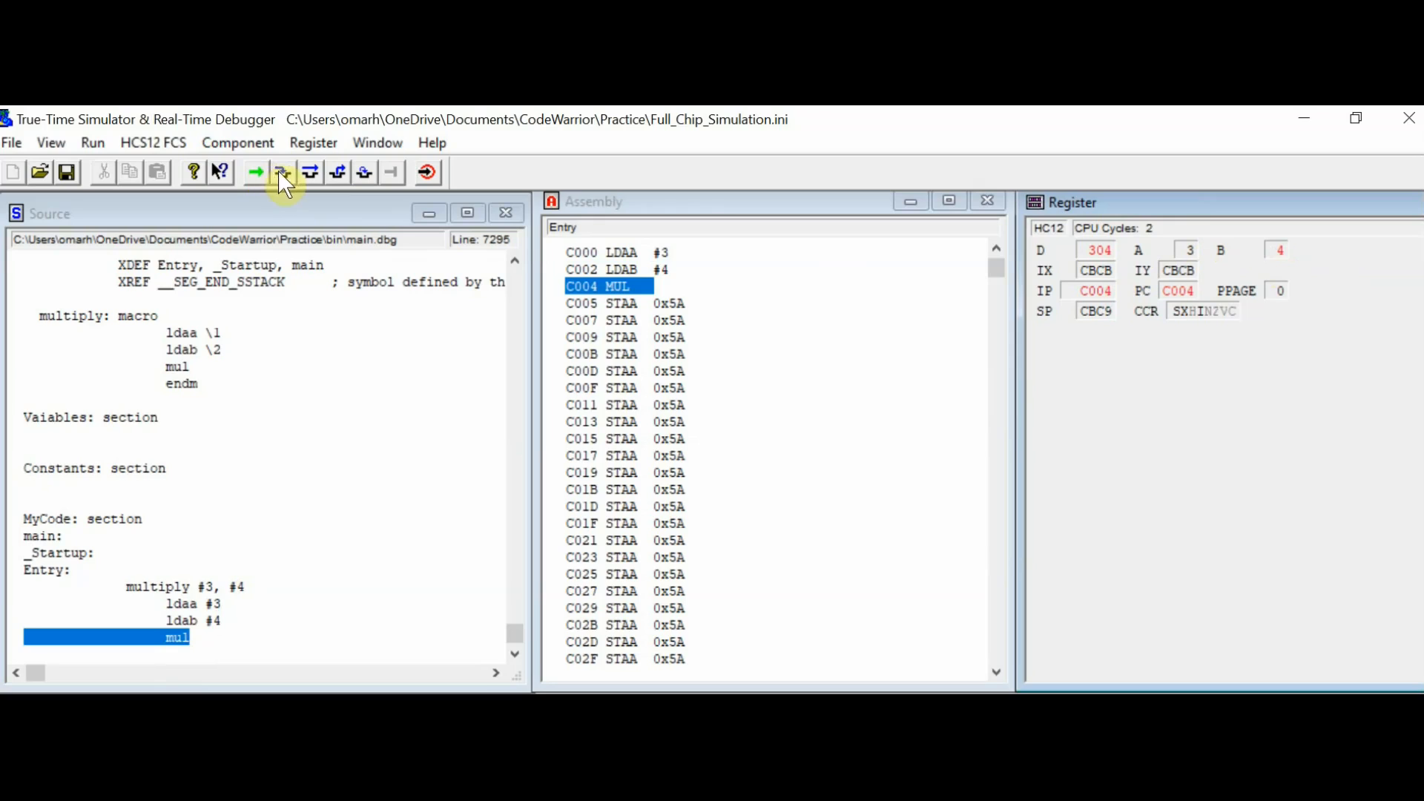
{"action": "left_click", "coordinate": [282, 172]}
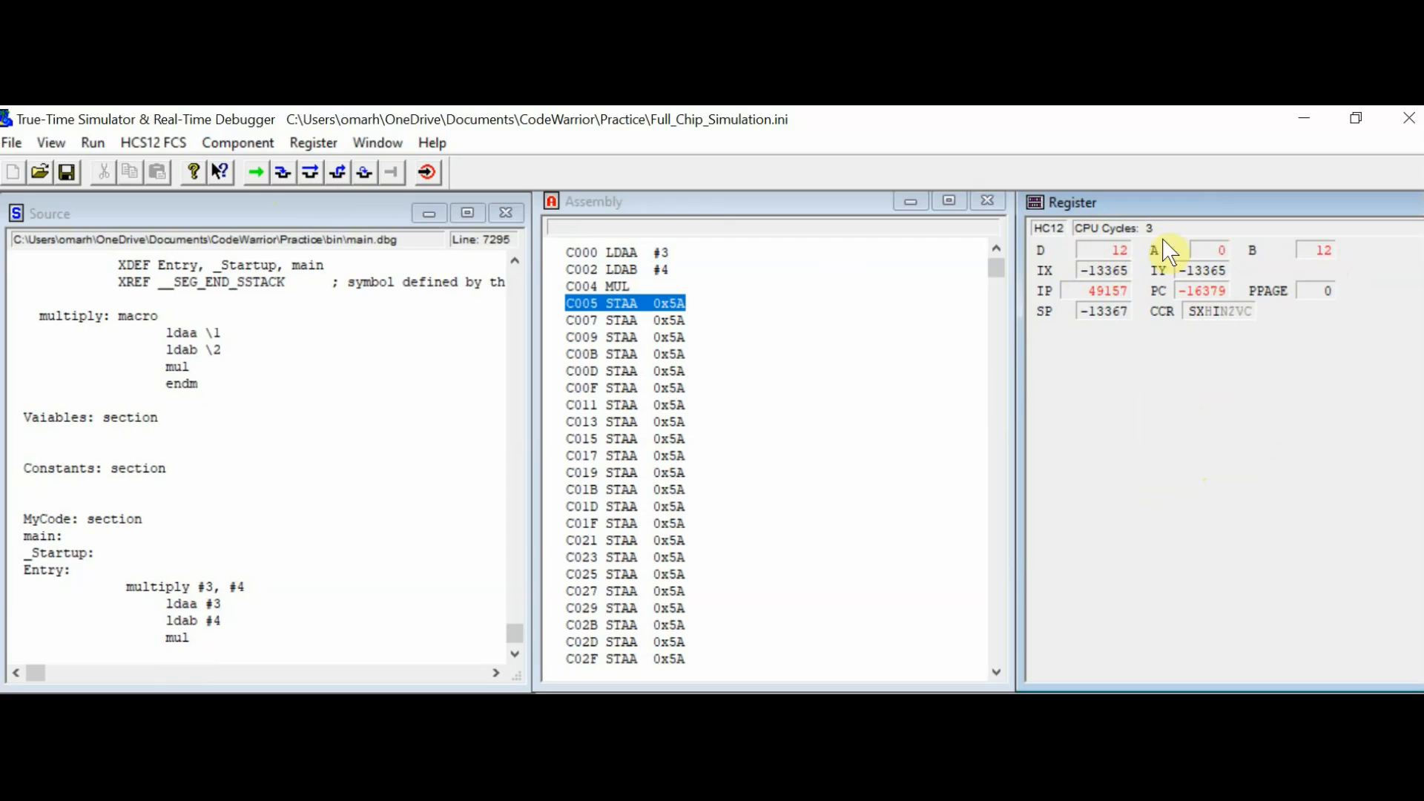
{"action": "mouse_move", "coordinate": [1177, 264]}
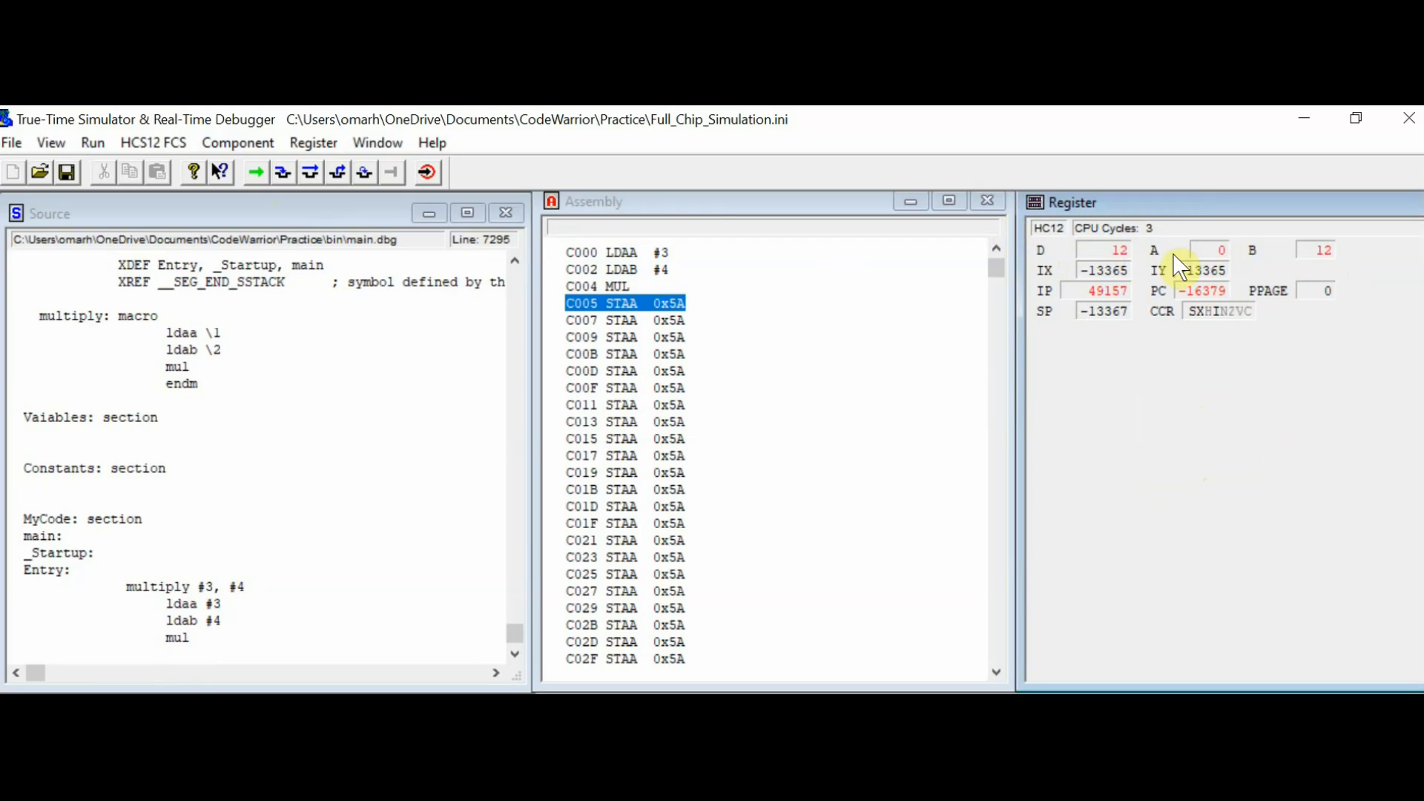